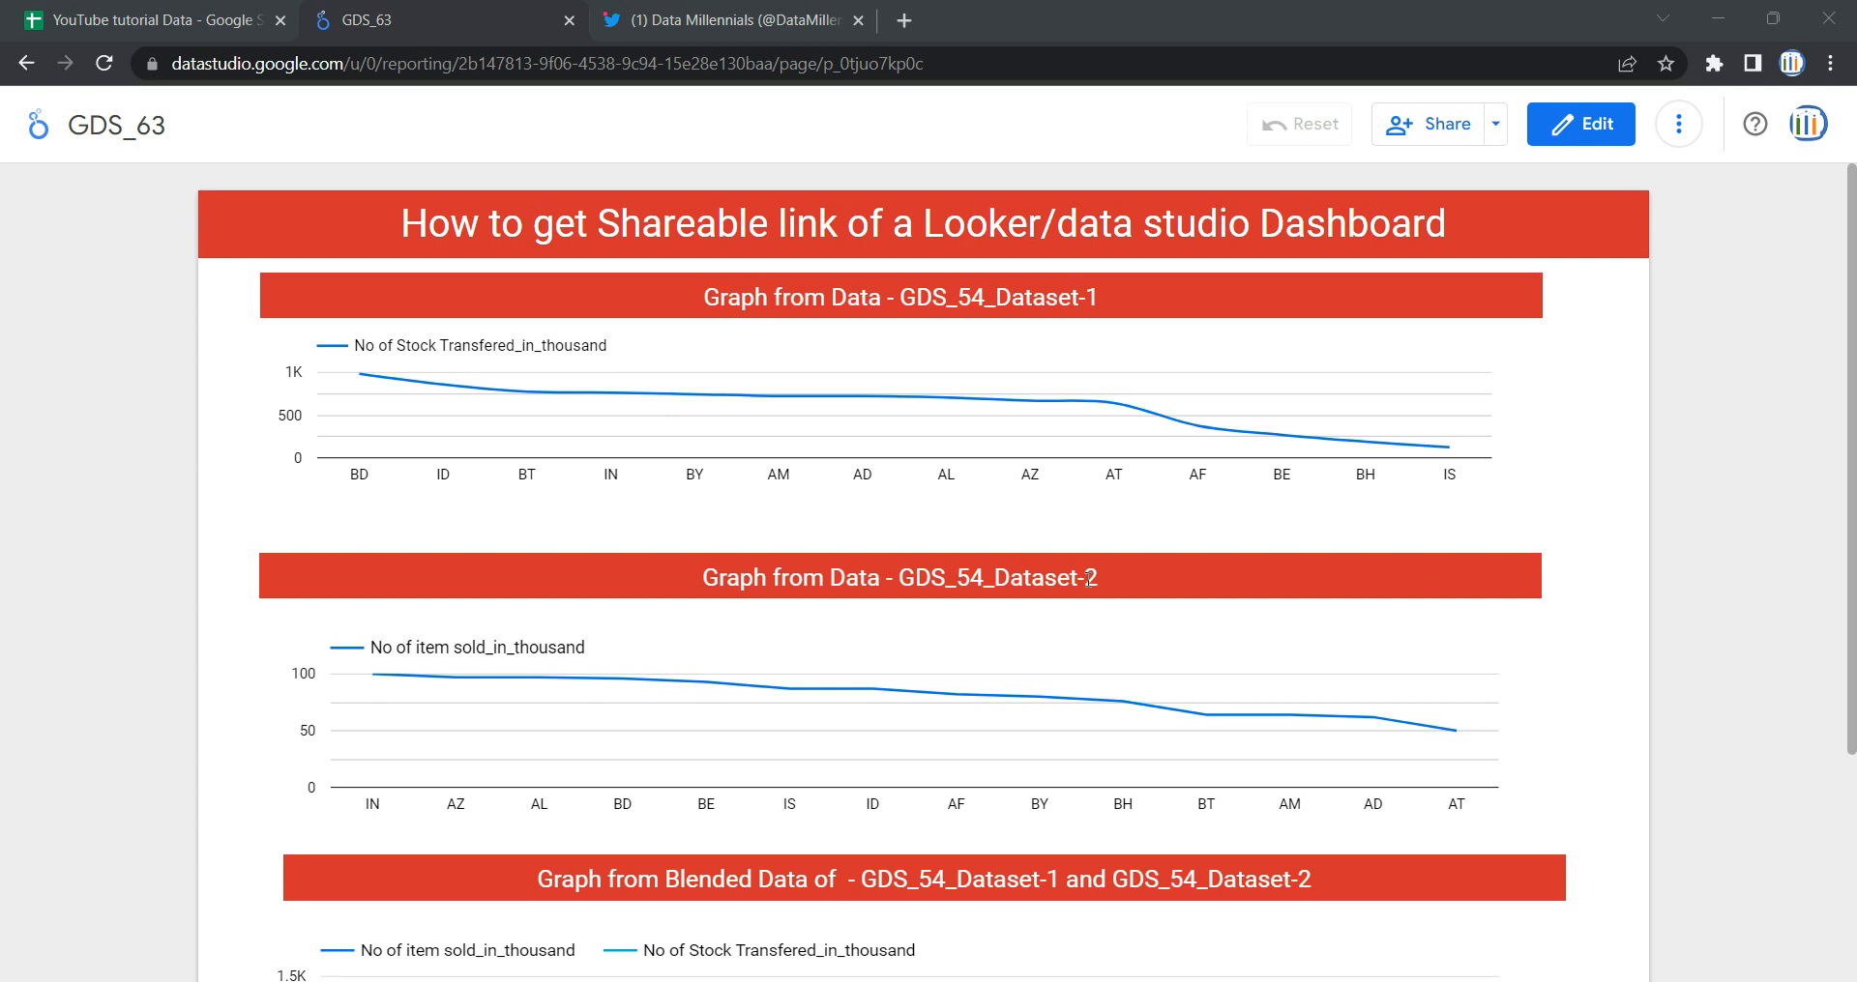
pyautogui.moveTo(1126, 596)
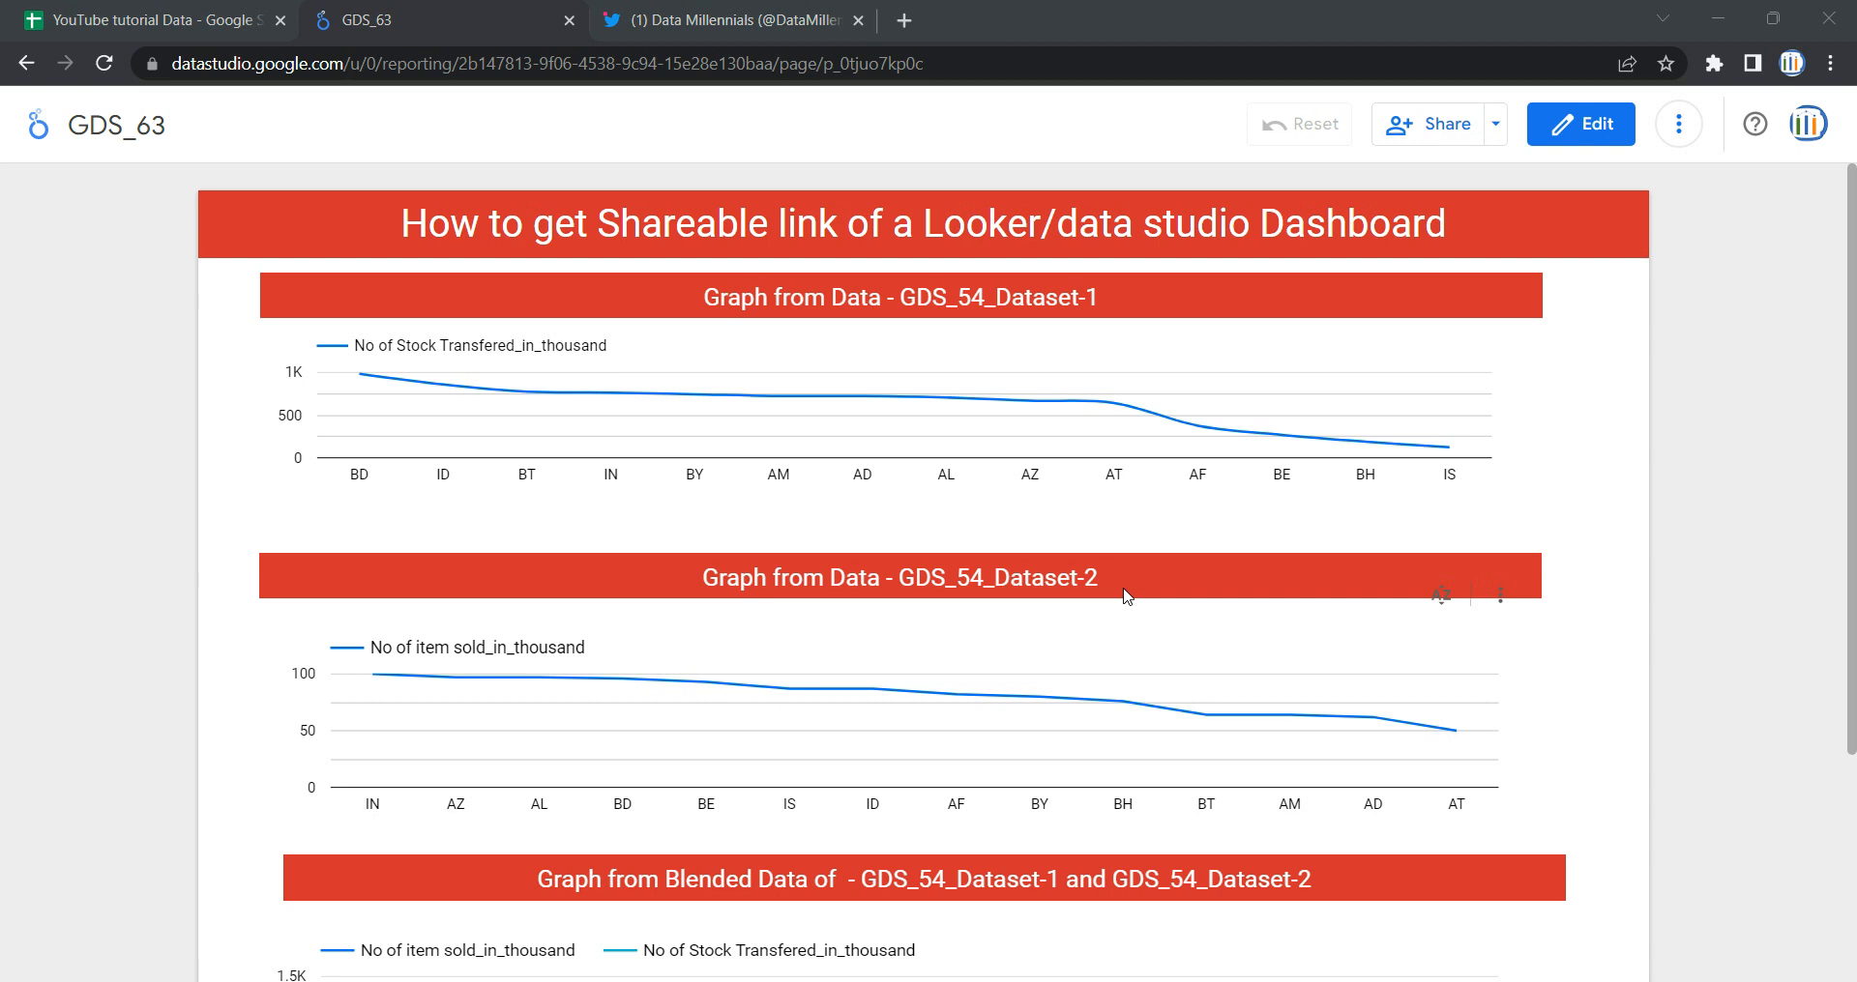
pyautogui.moveTo(1110, 557)
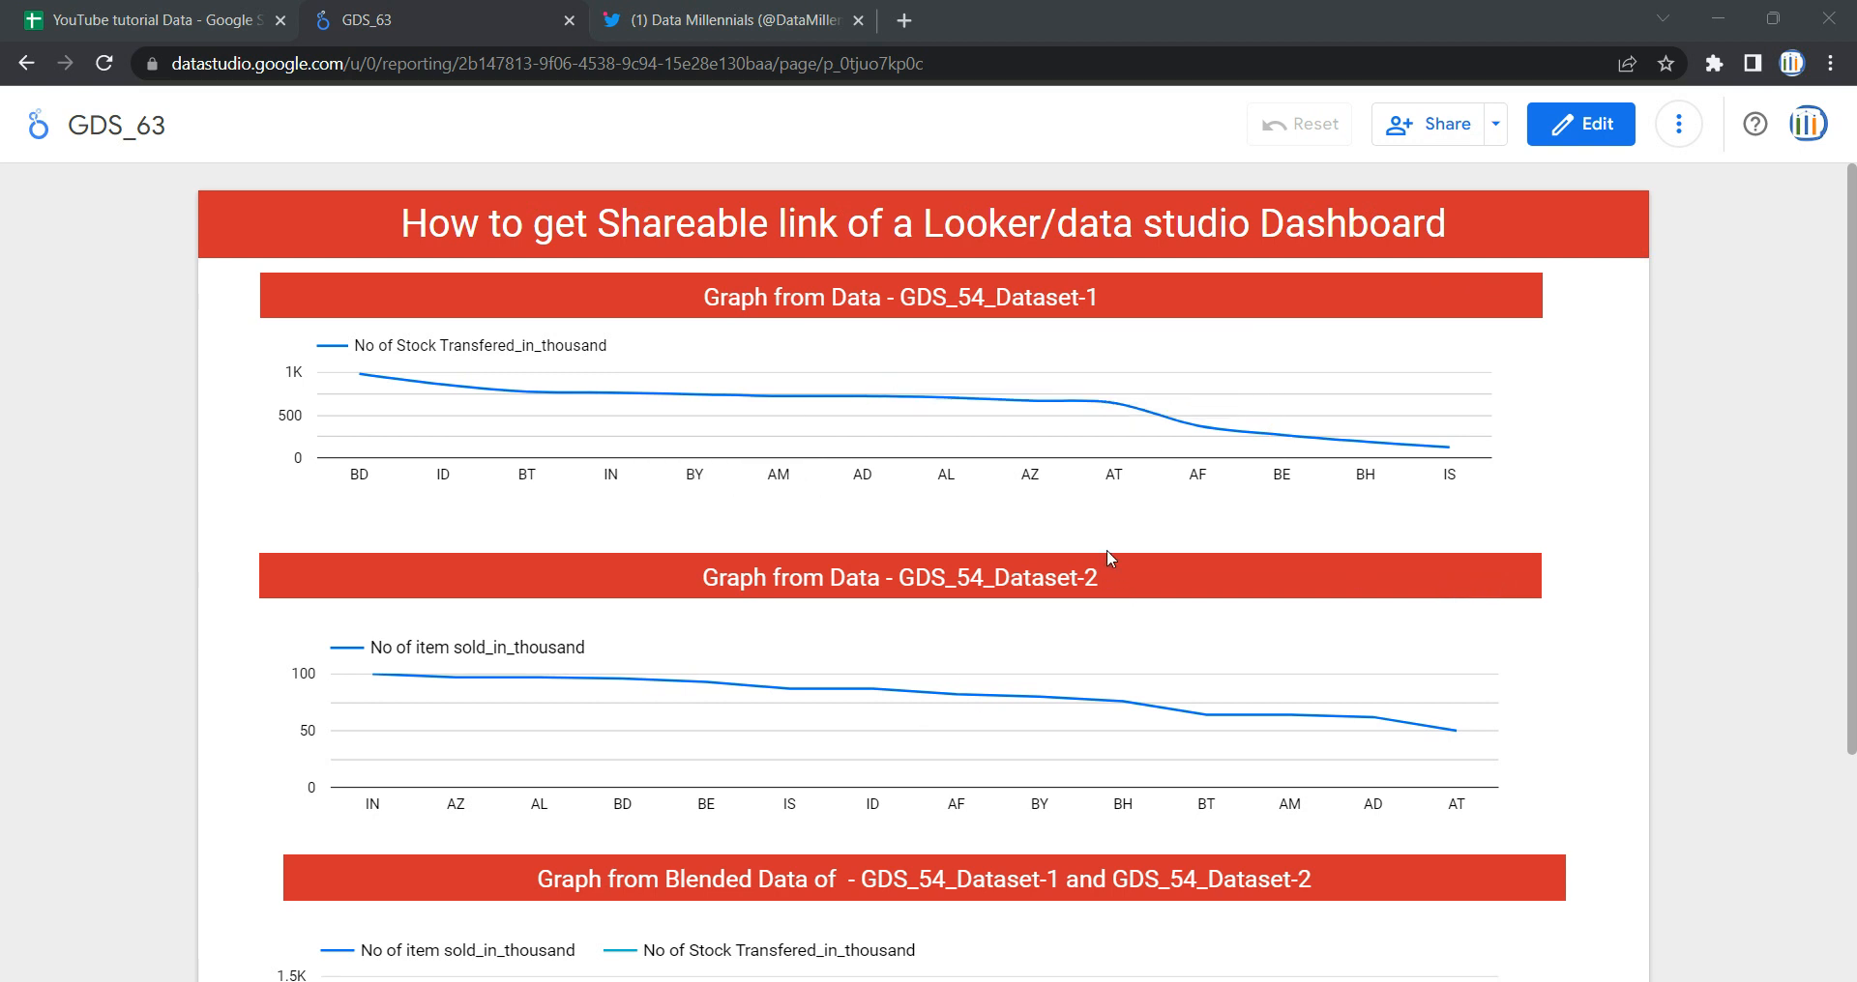
pyautogui.moveTo(1042, 543)
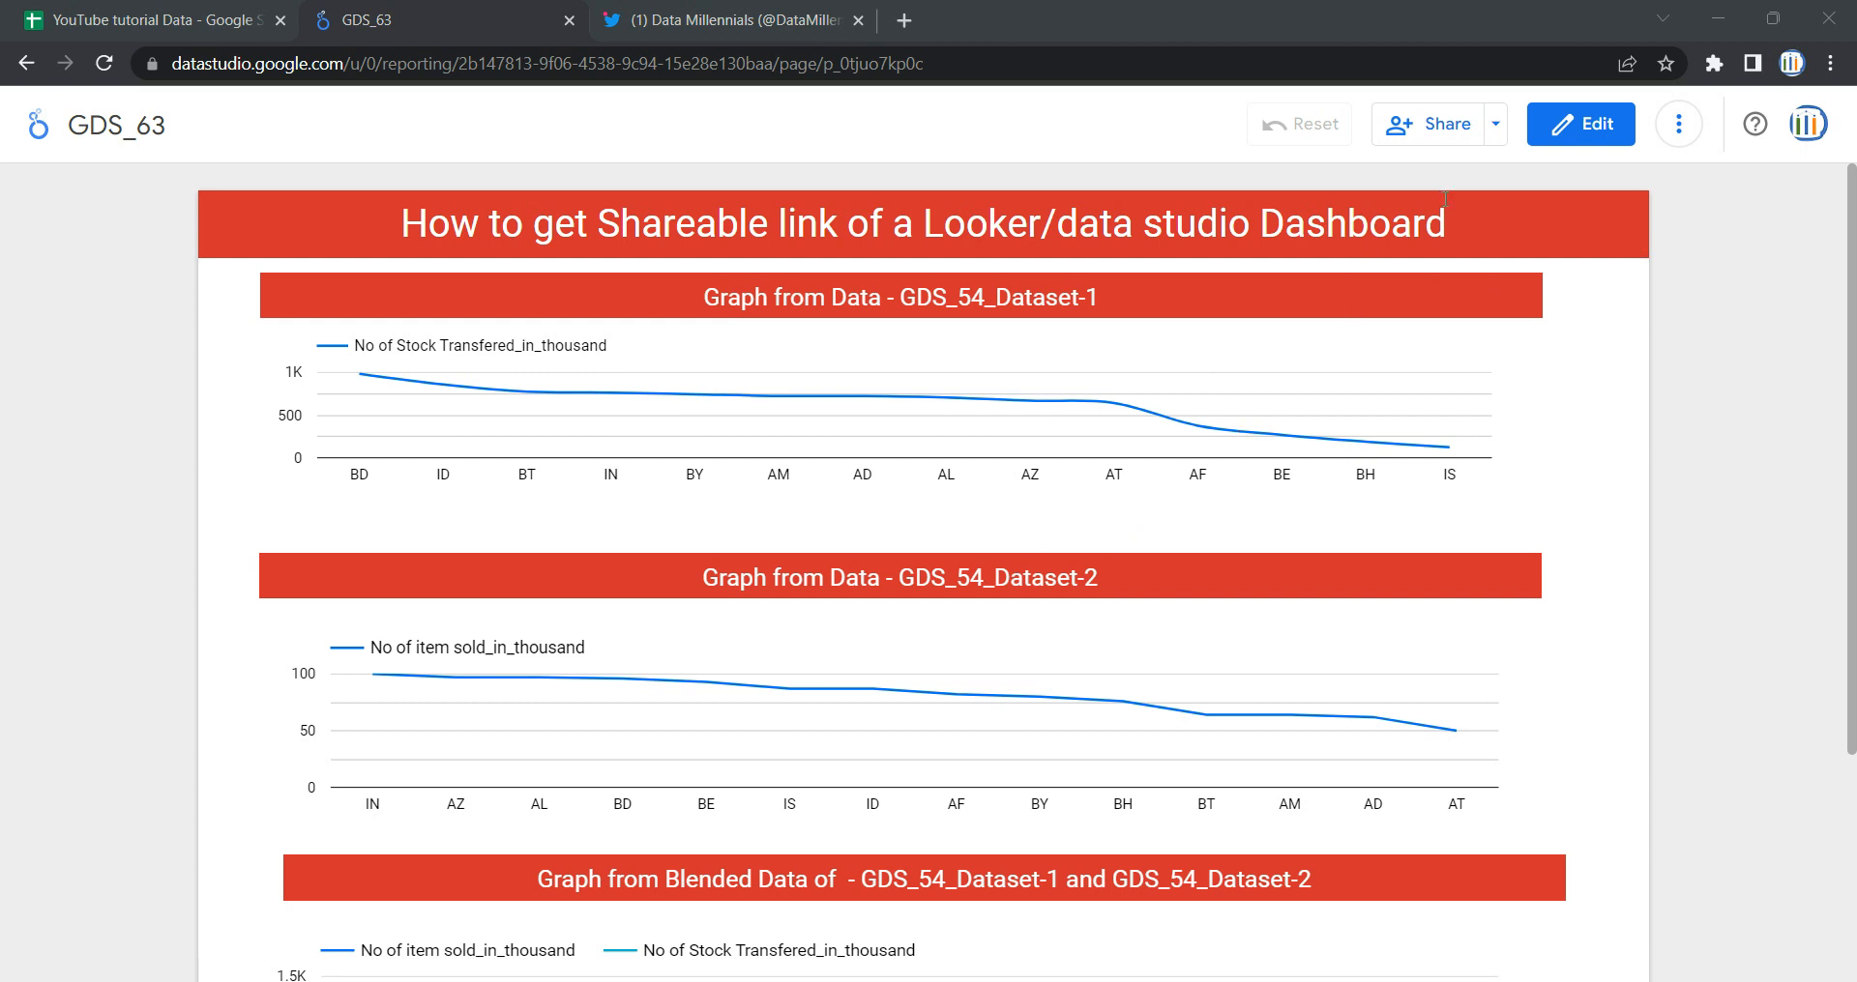
# Choose Get report link from the Share dropdown for the GDS_63 report.
pyautogui.click(1493, 124)
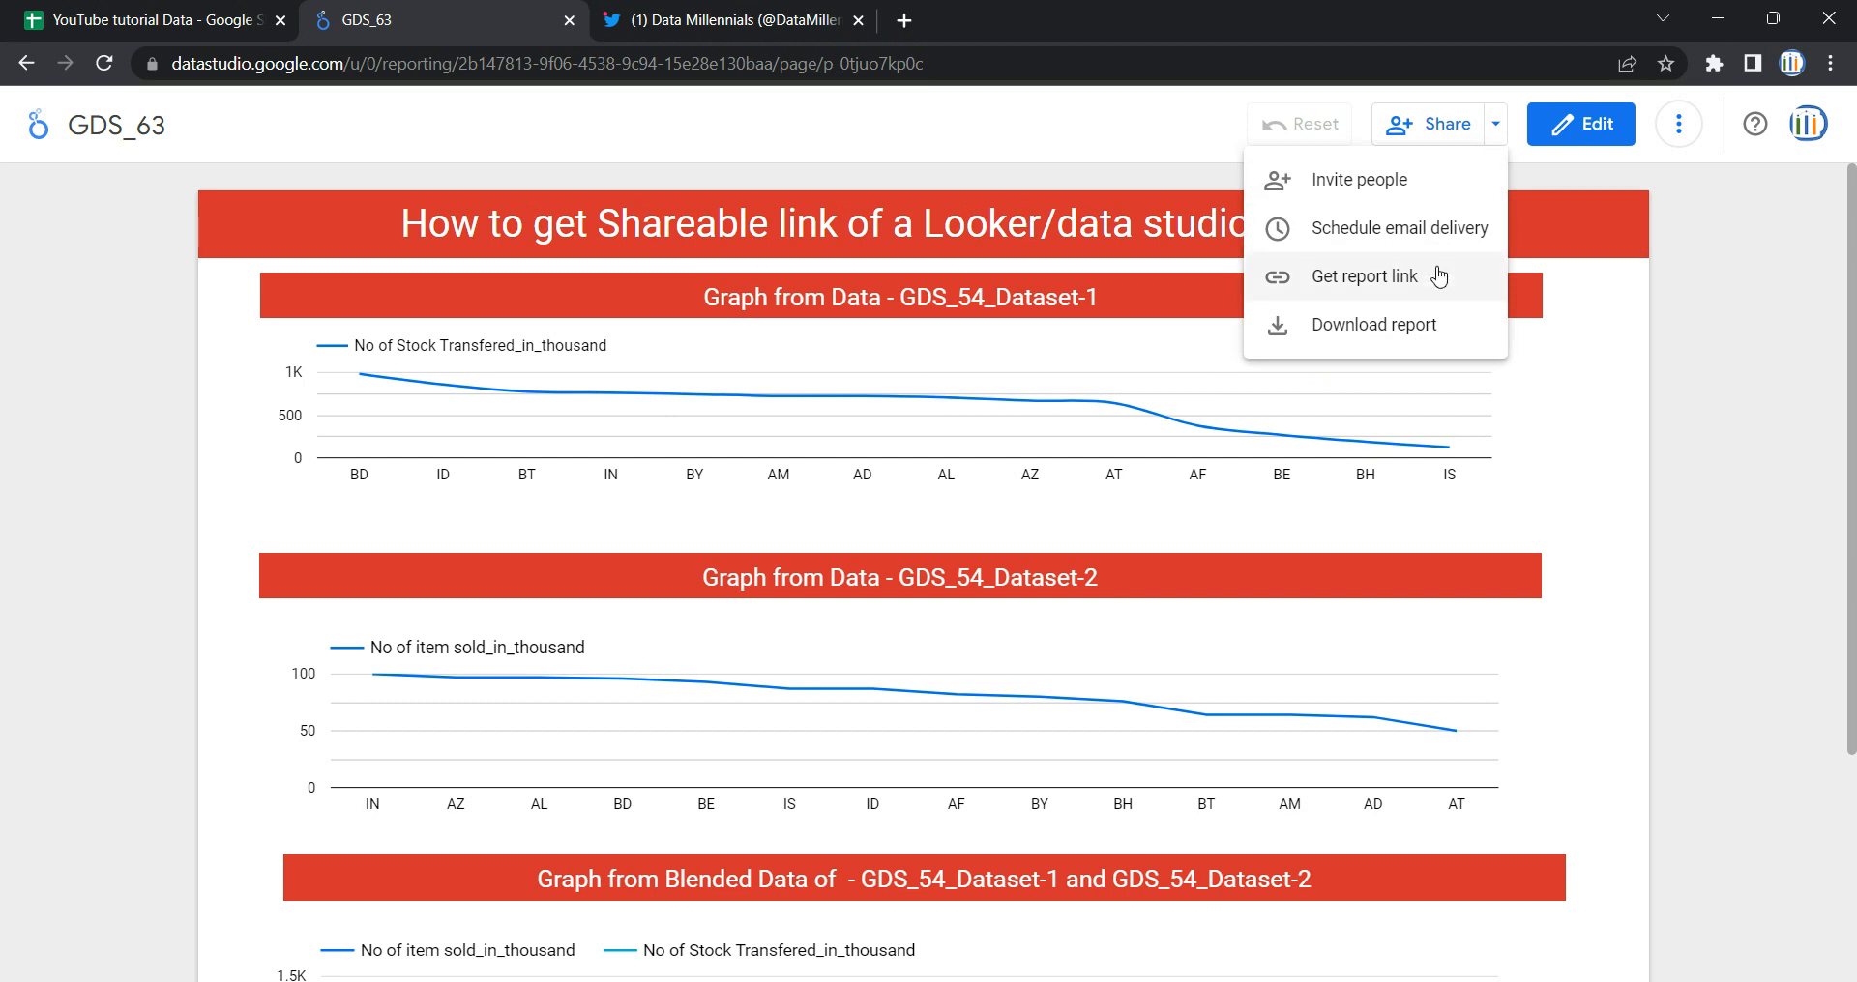
pyautogui.click(1365, 275)
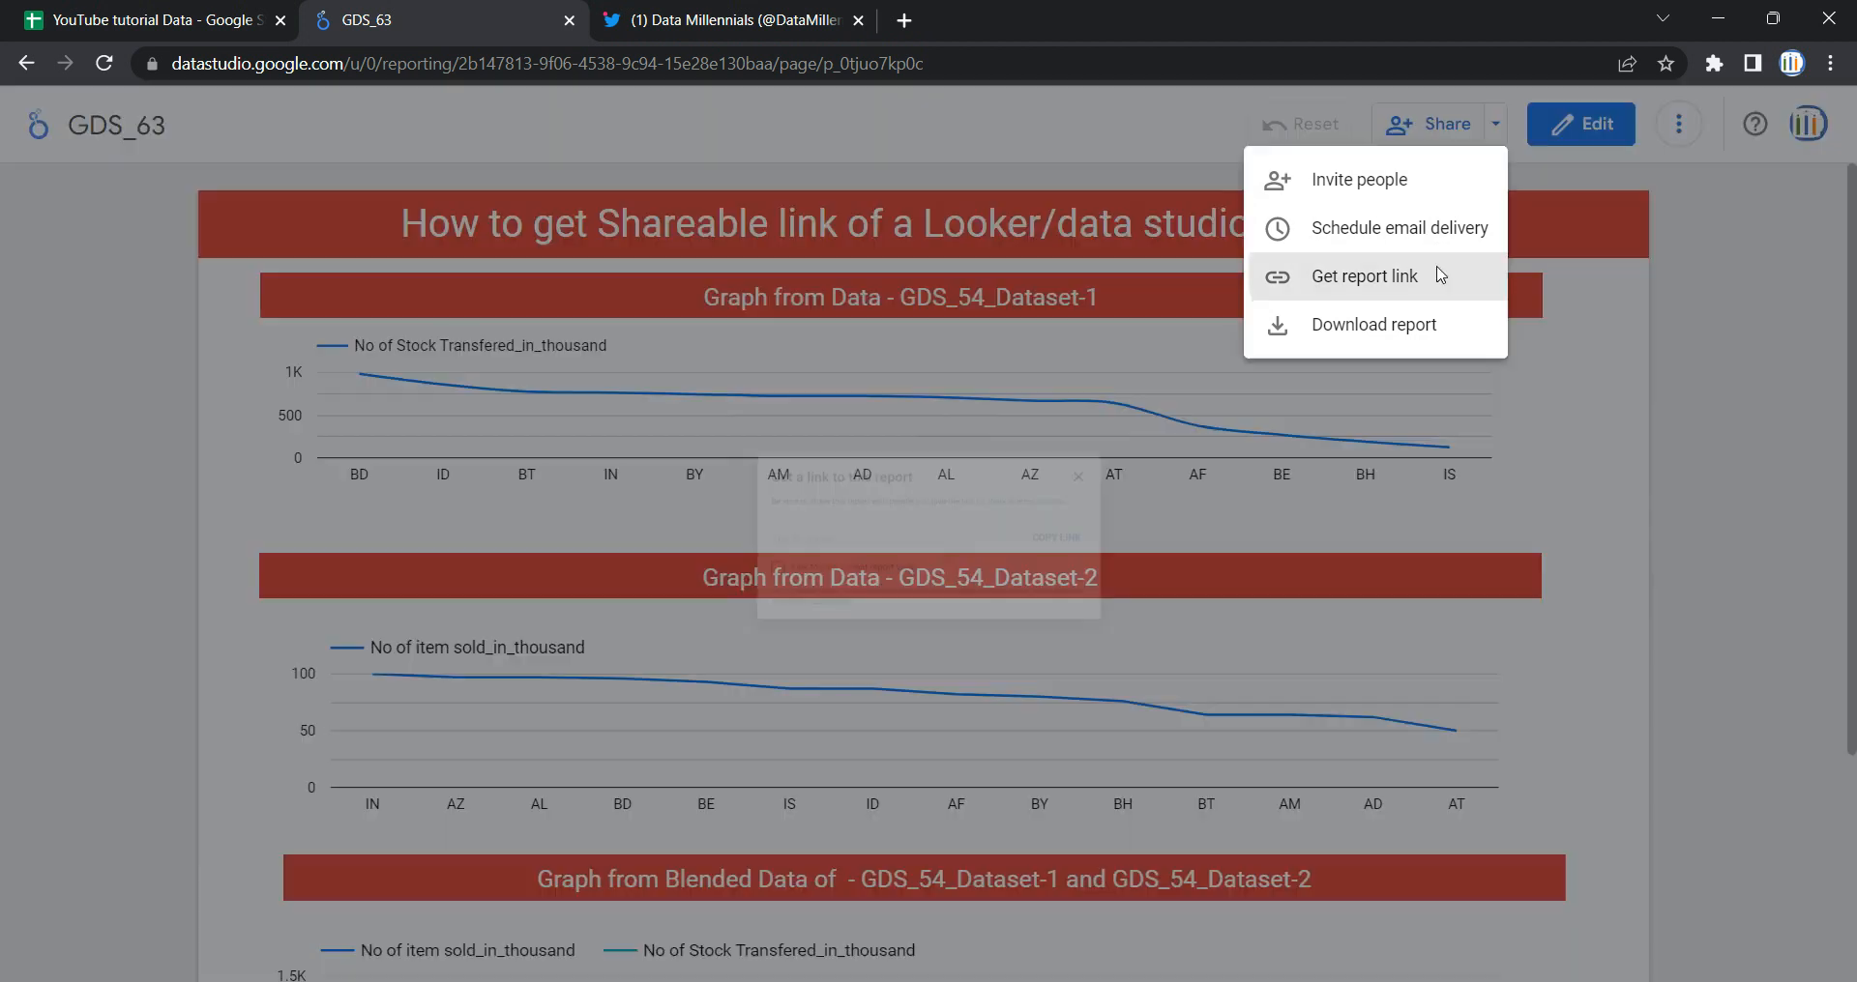
# Select and copy the report's short sharing link from the link dialog.
pyautogui.click(1363, 275)
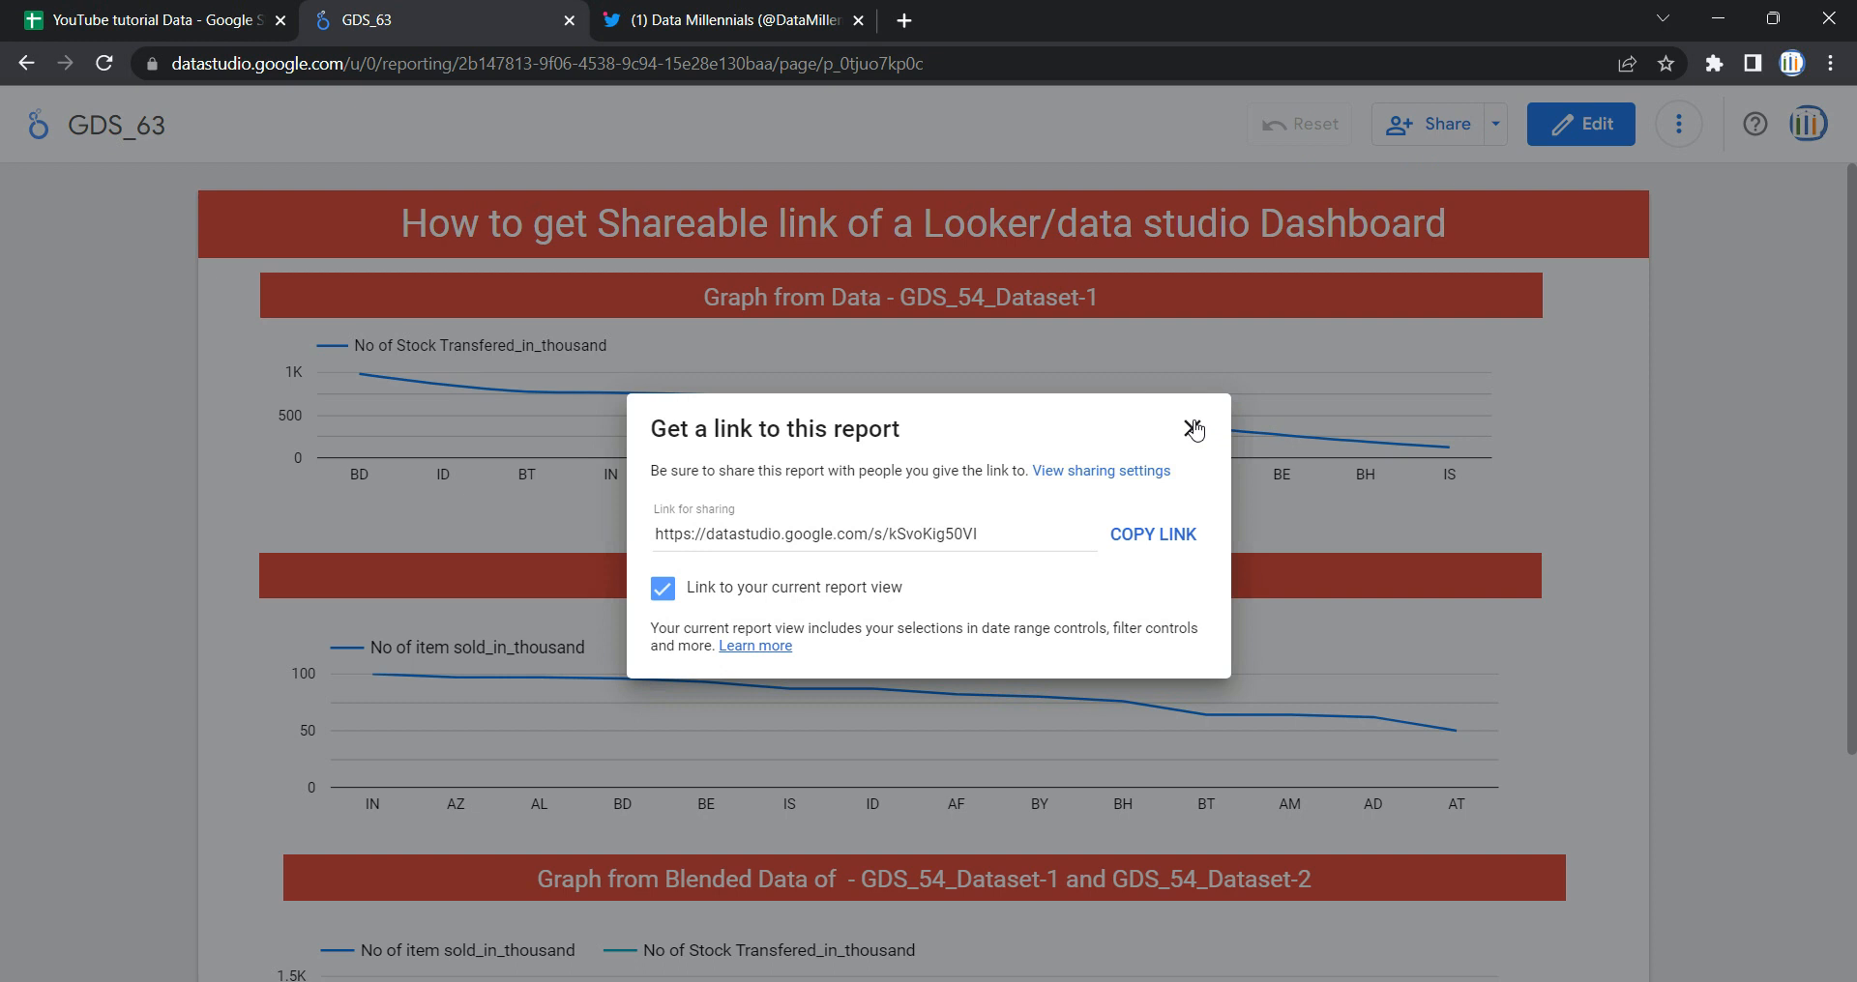
pyautogui.moveTo(909, 503)
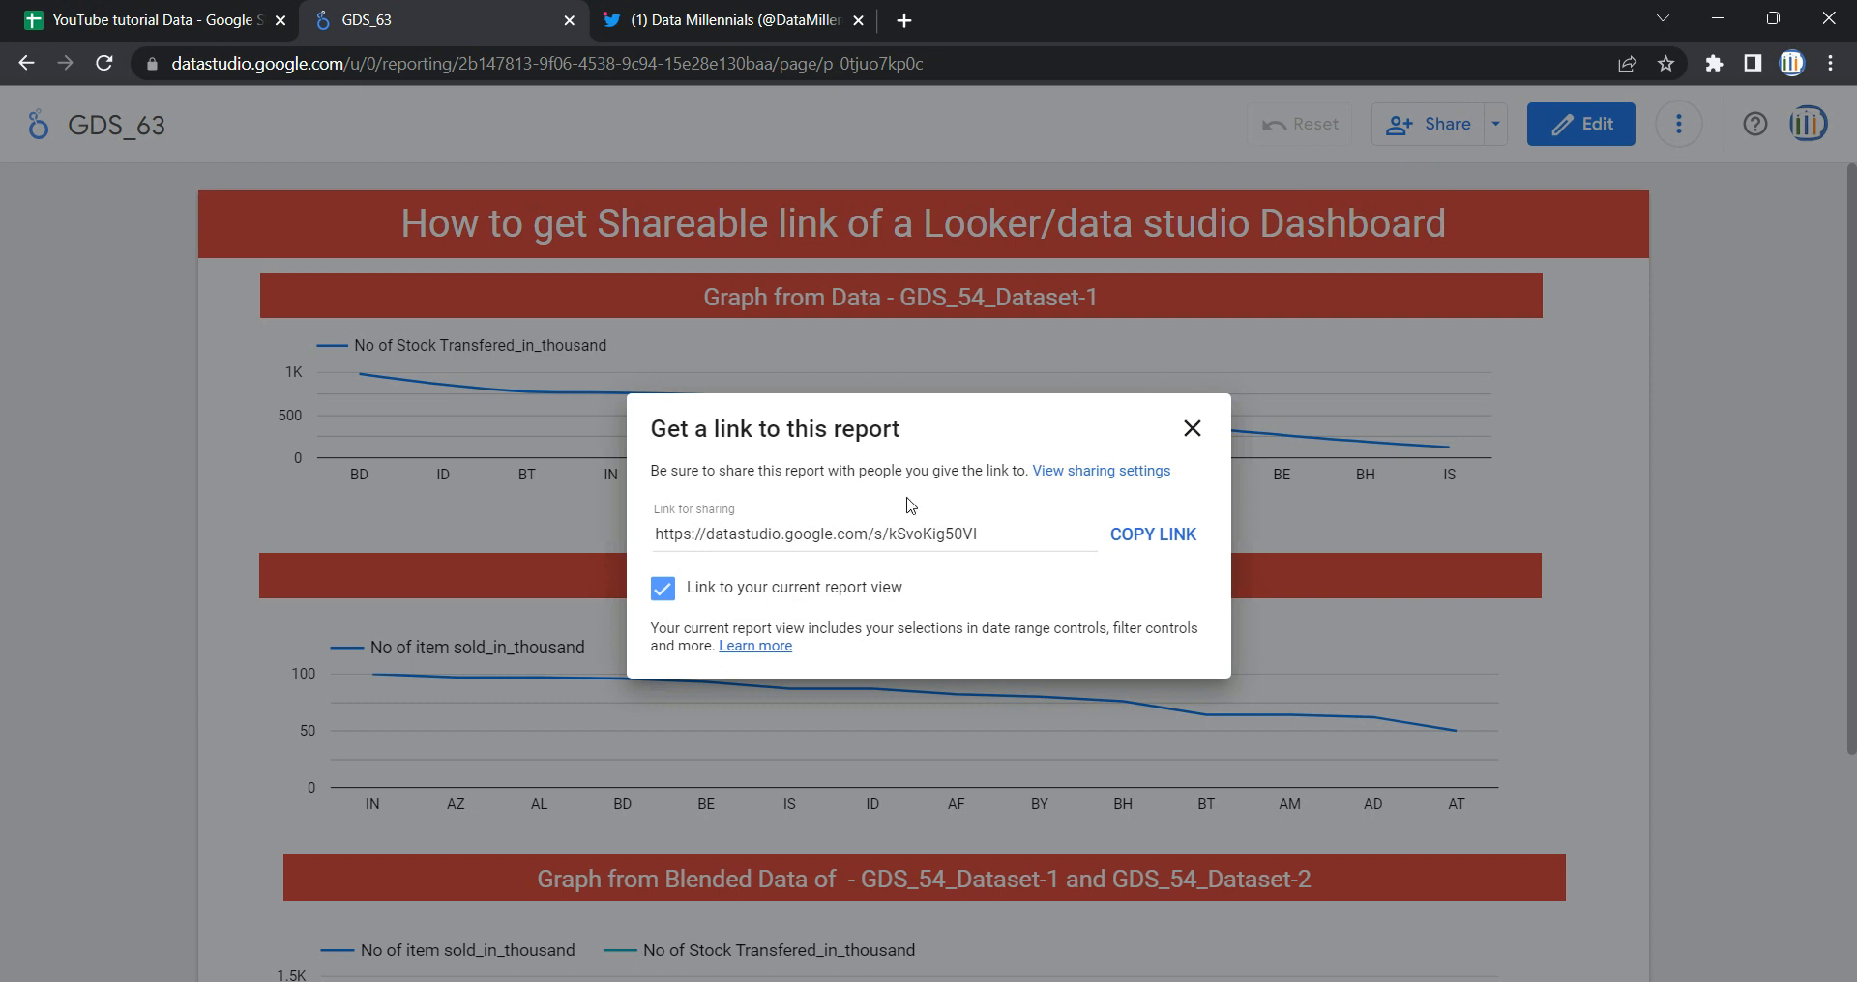
pyautogui.click(1150, 534)
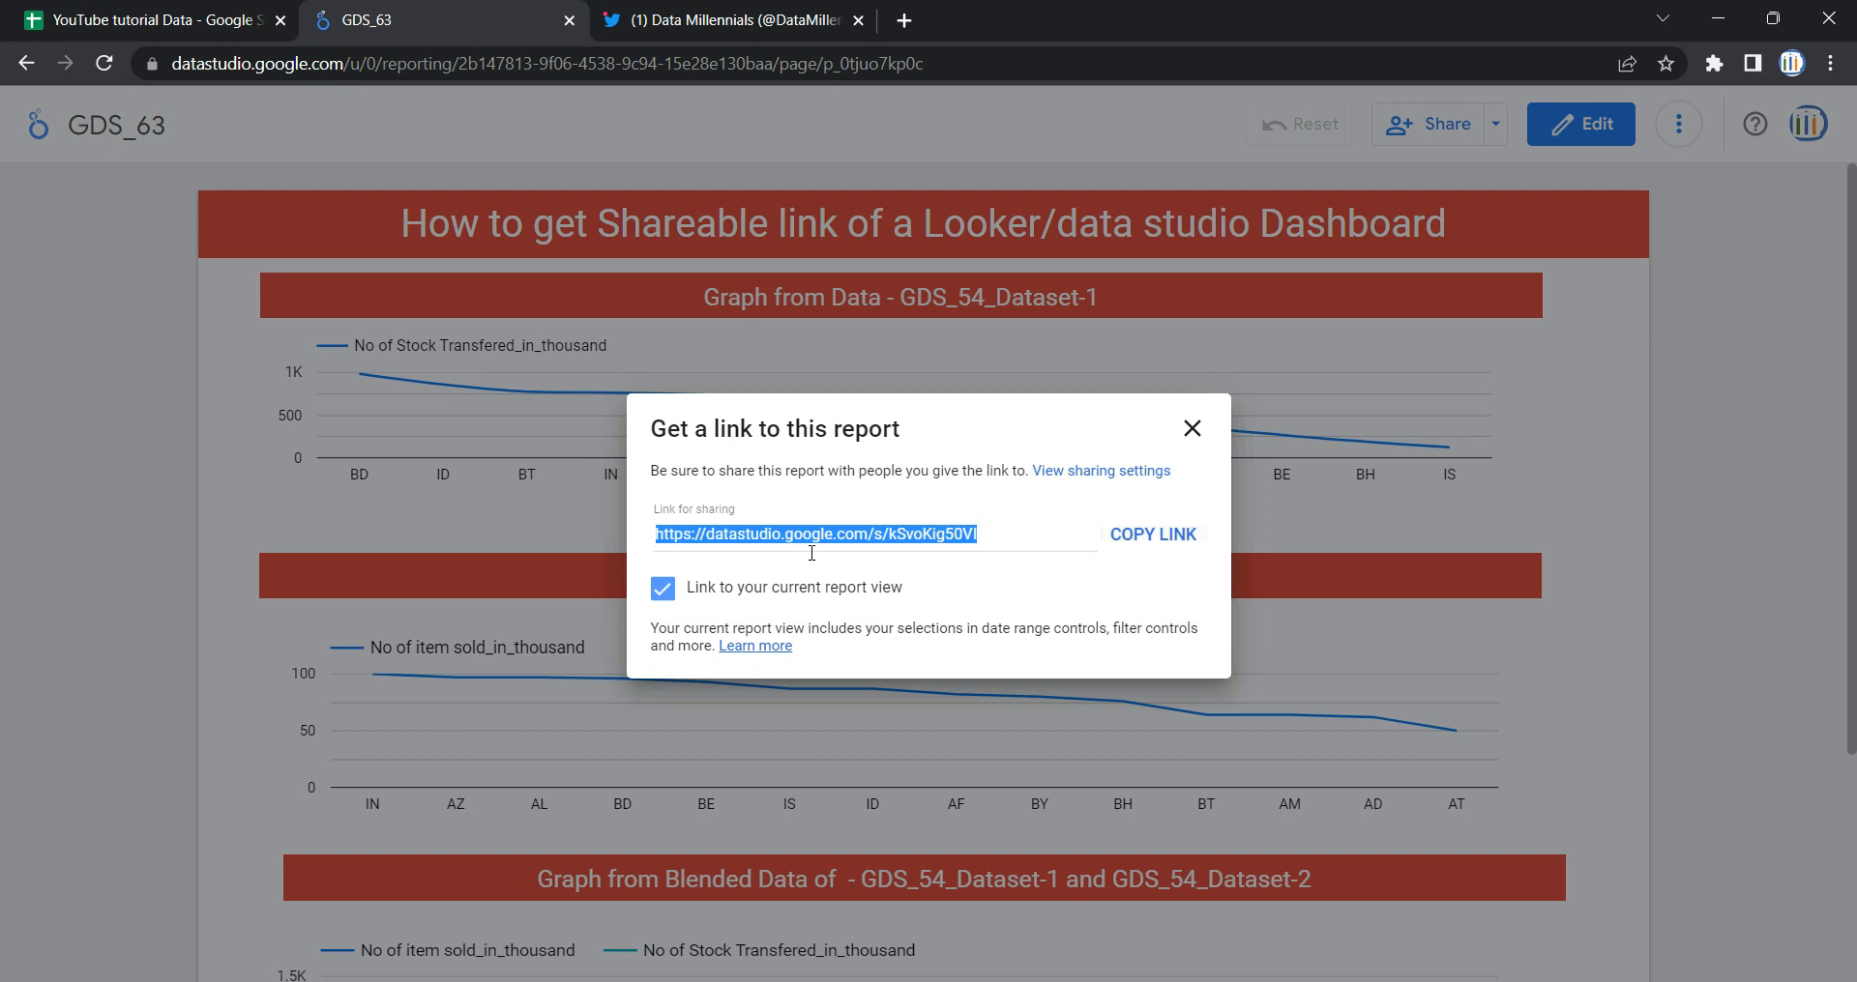
pyautogui.moveTo(170, 447)
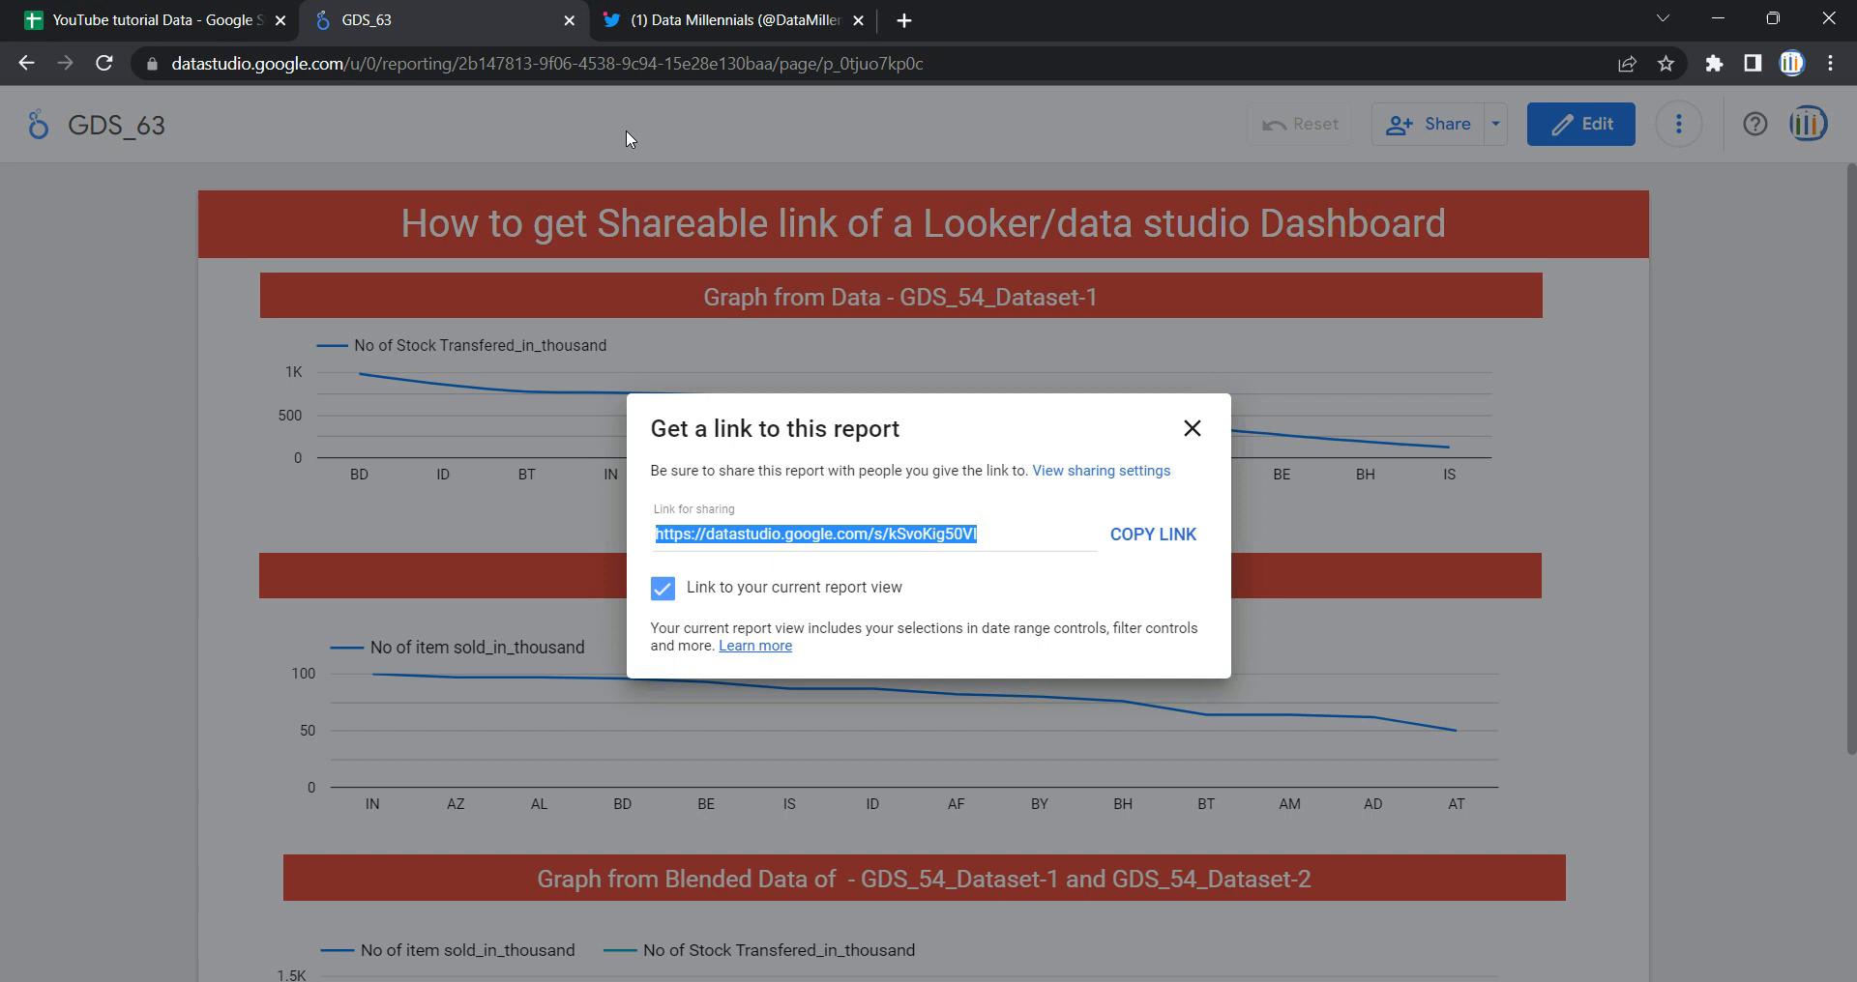
pyautogui.moveTo(317, 267)
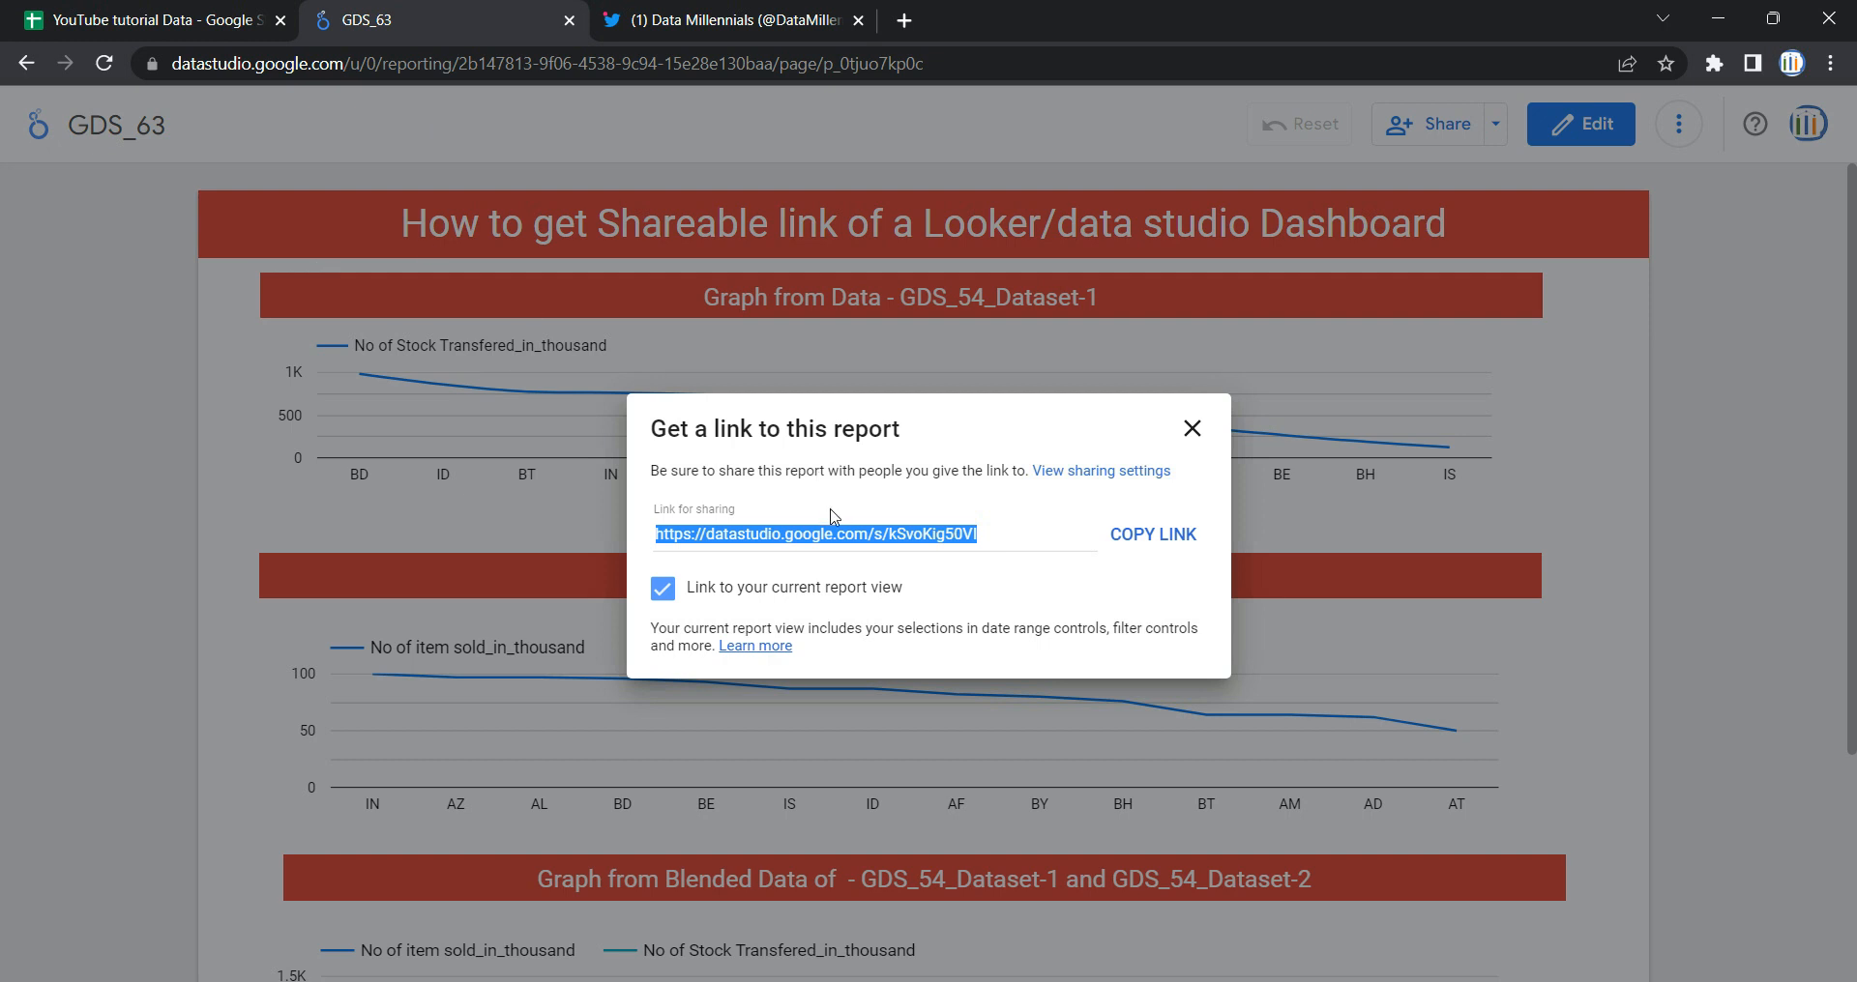
pyautogui.moveTo(874, 522)
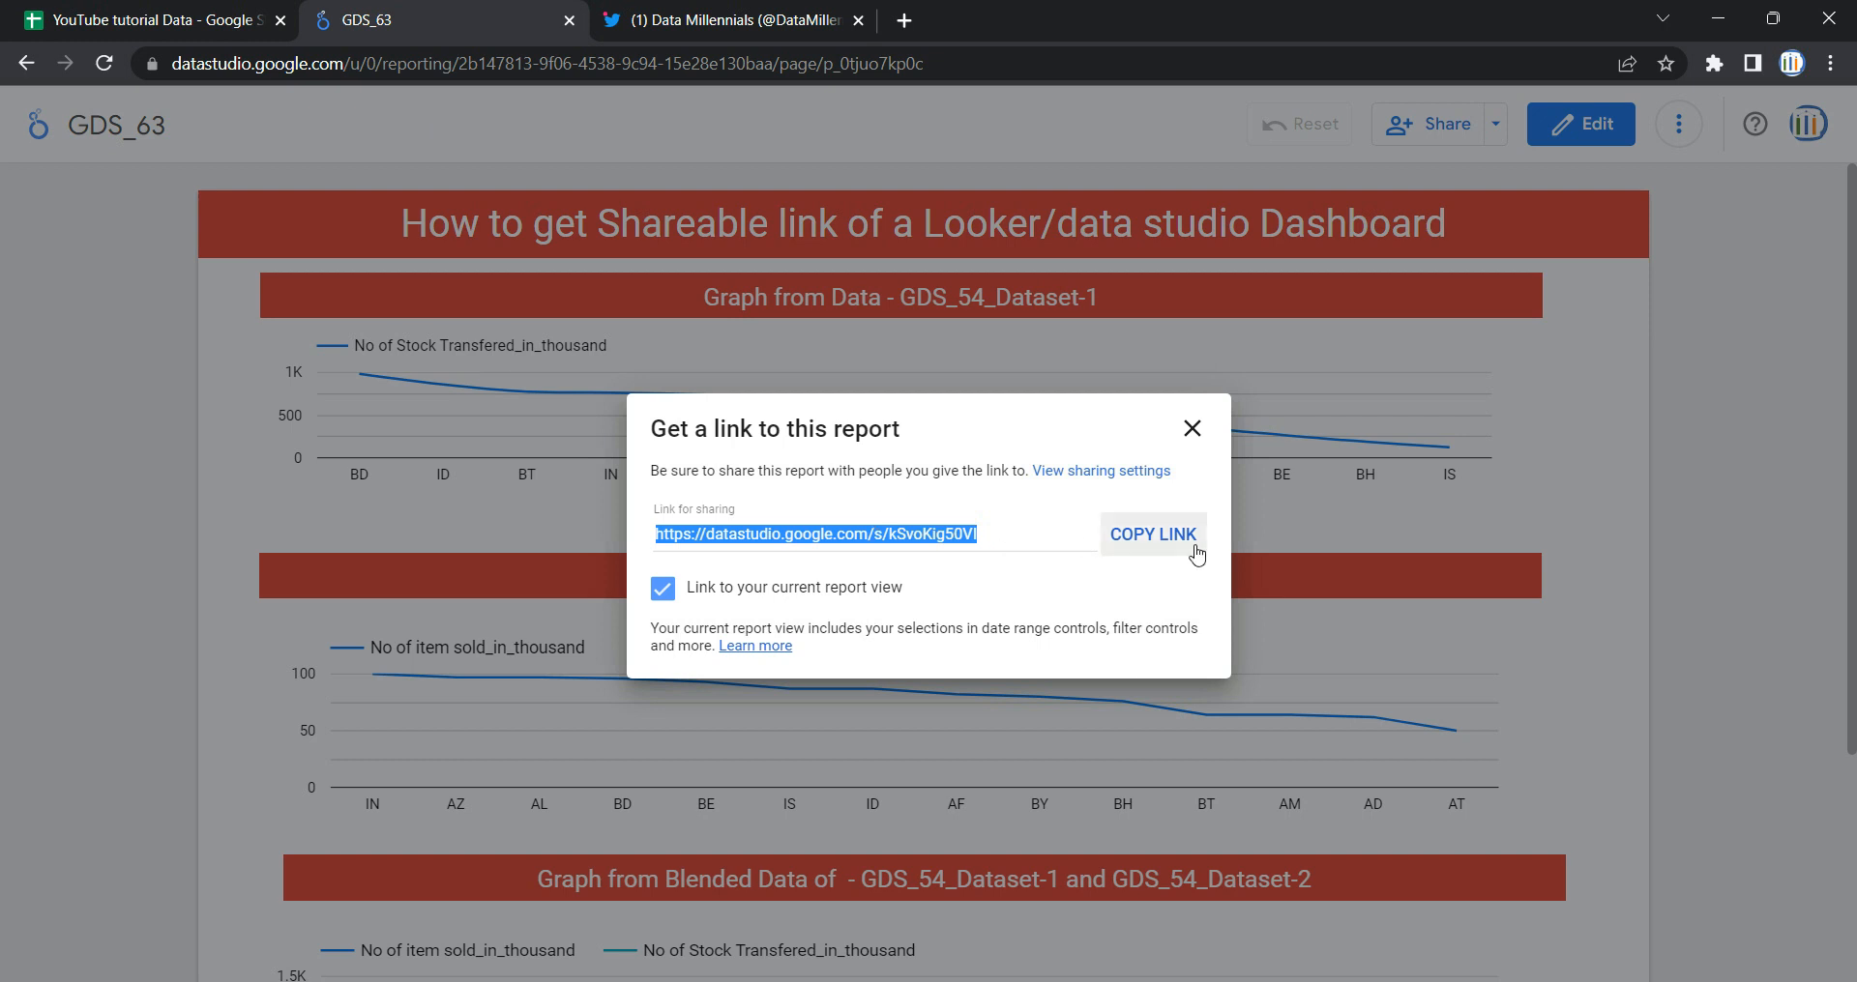
pyautogui.click(1153, 534)
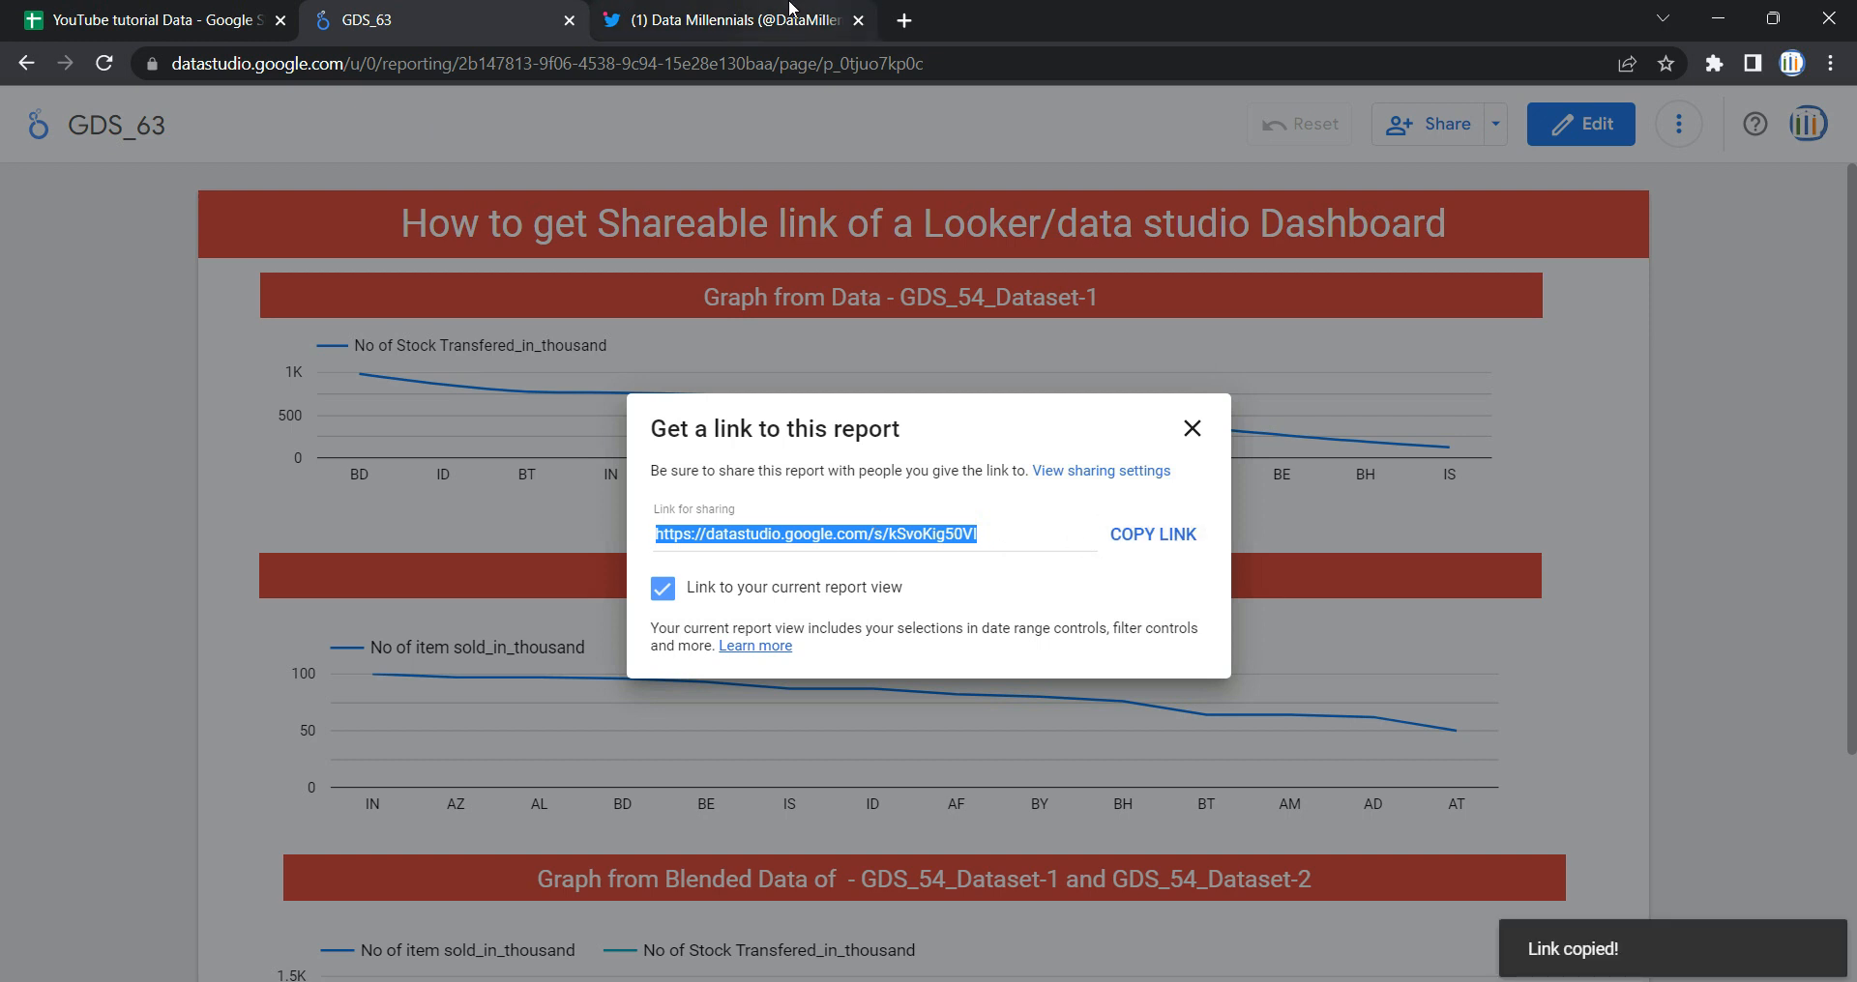
# Switch the browser to the Data Millennials Twitter profile.
pyautogui.click(719, 19)
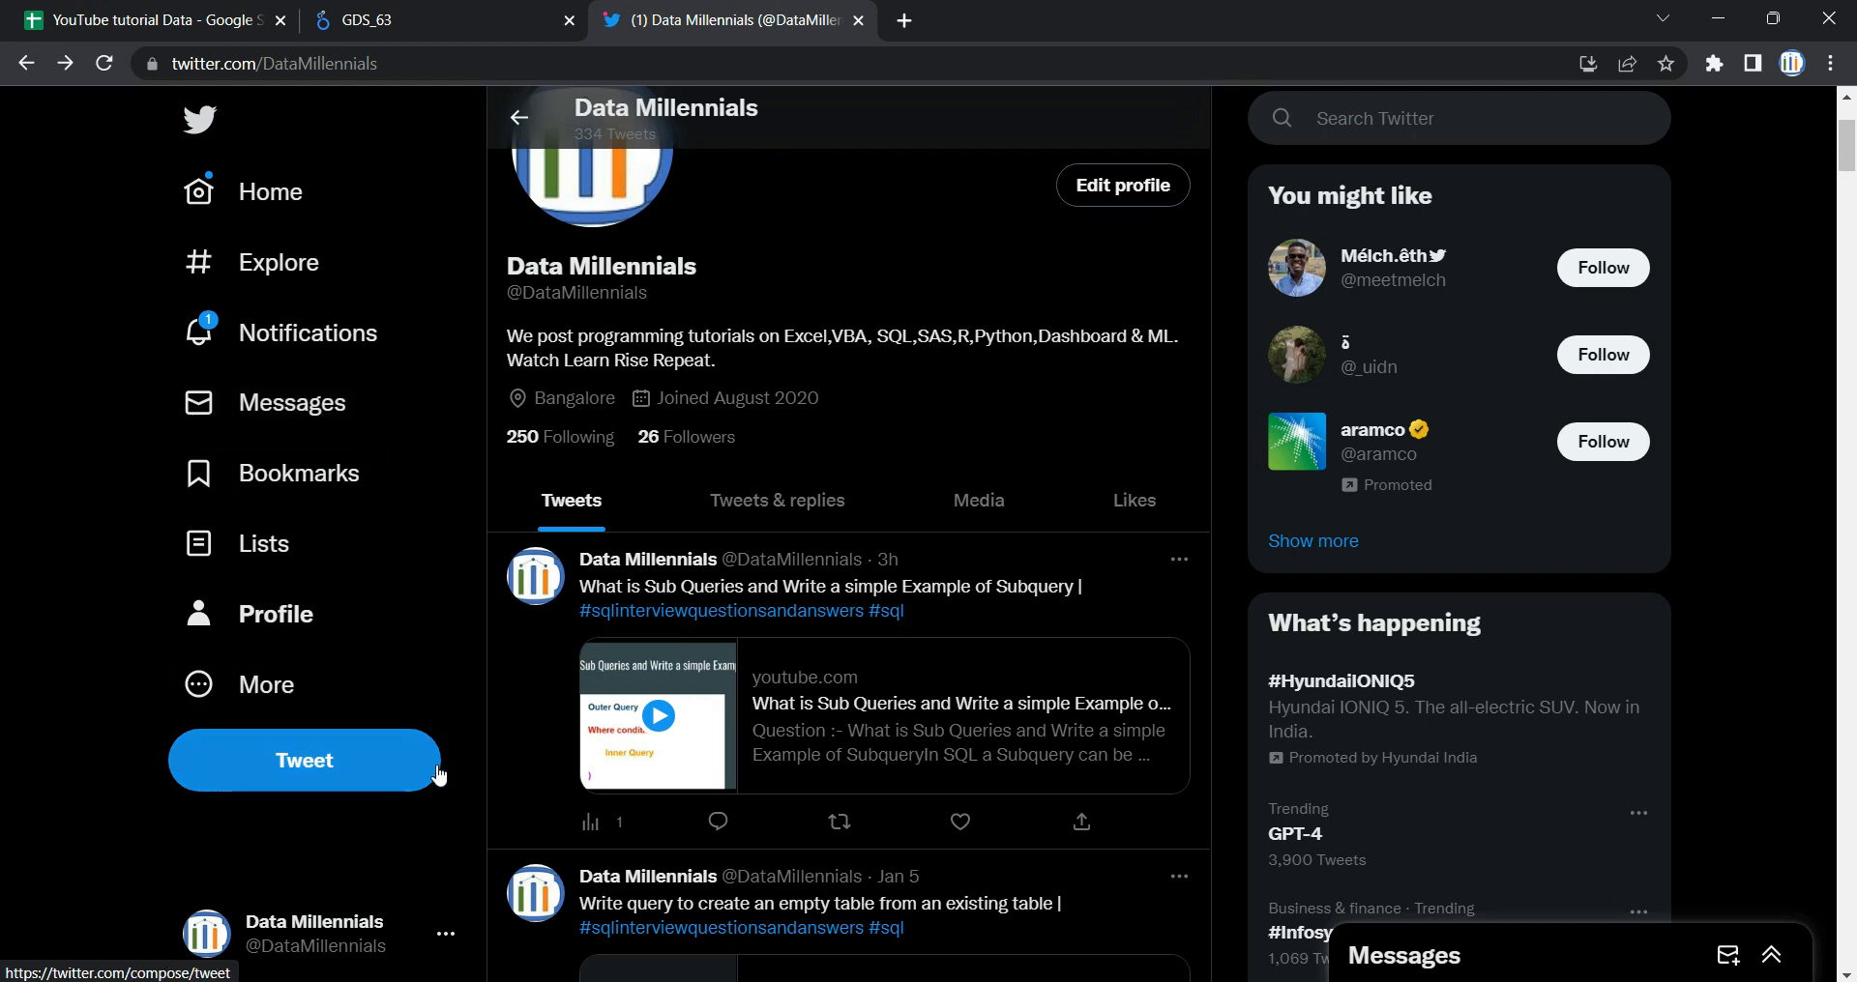
pyautogui.click(304, 760)
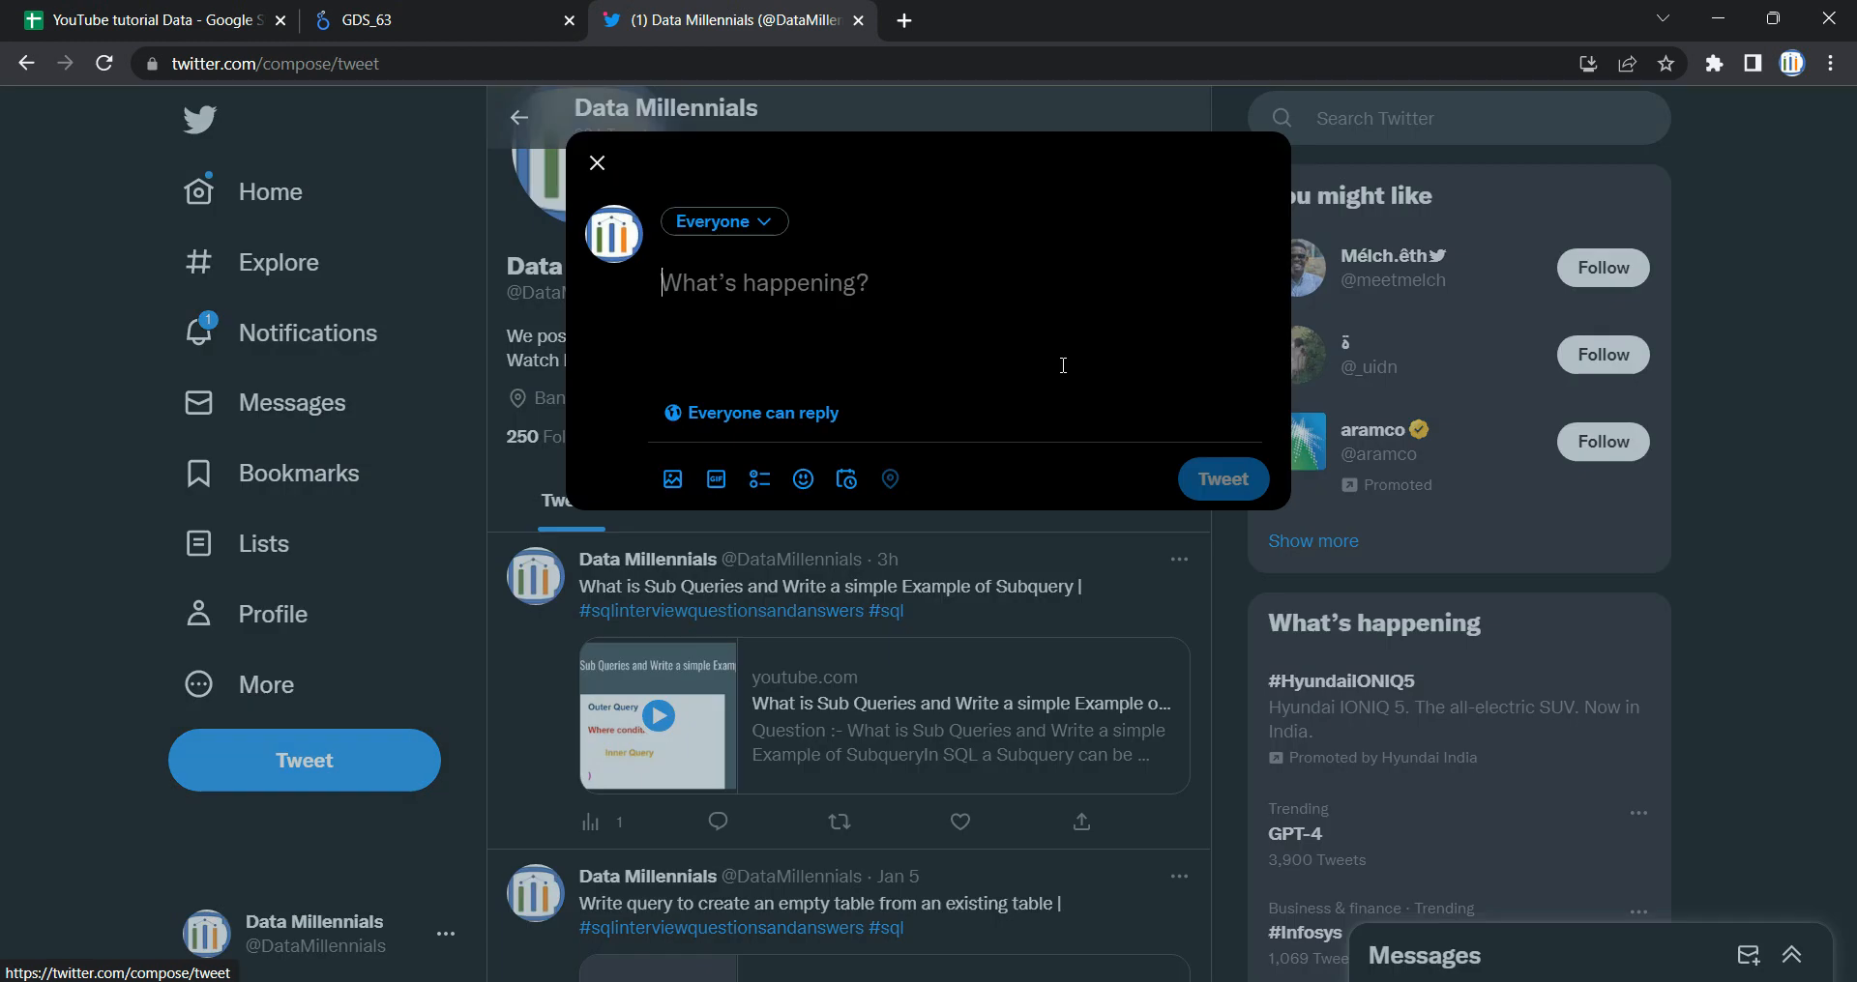
pyautogui.write('https://datastudio.google.com/s/kSvoKig5OVl')
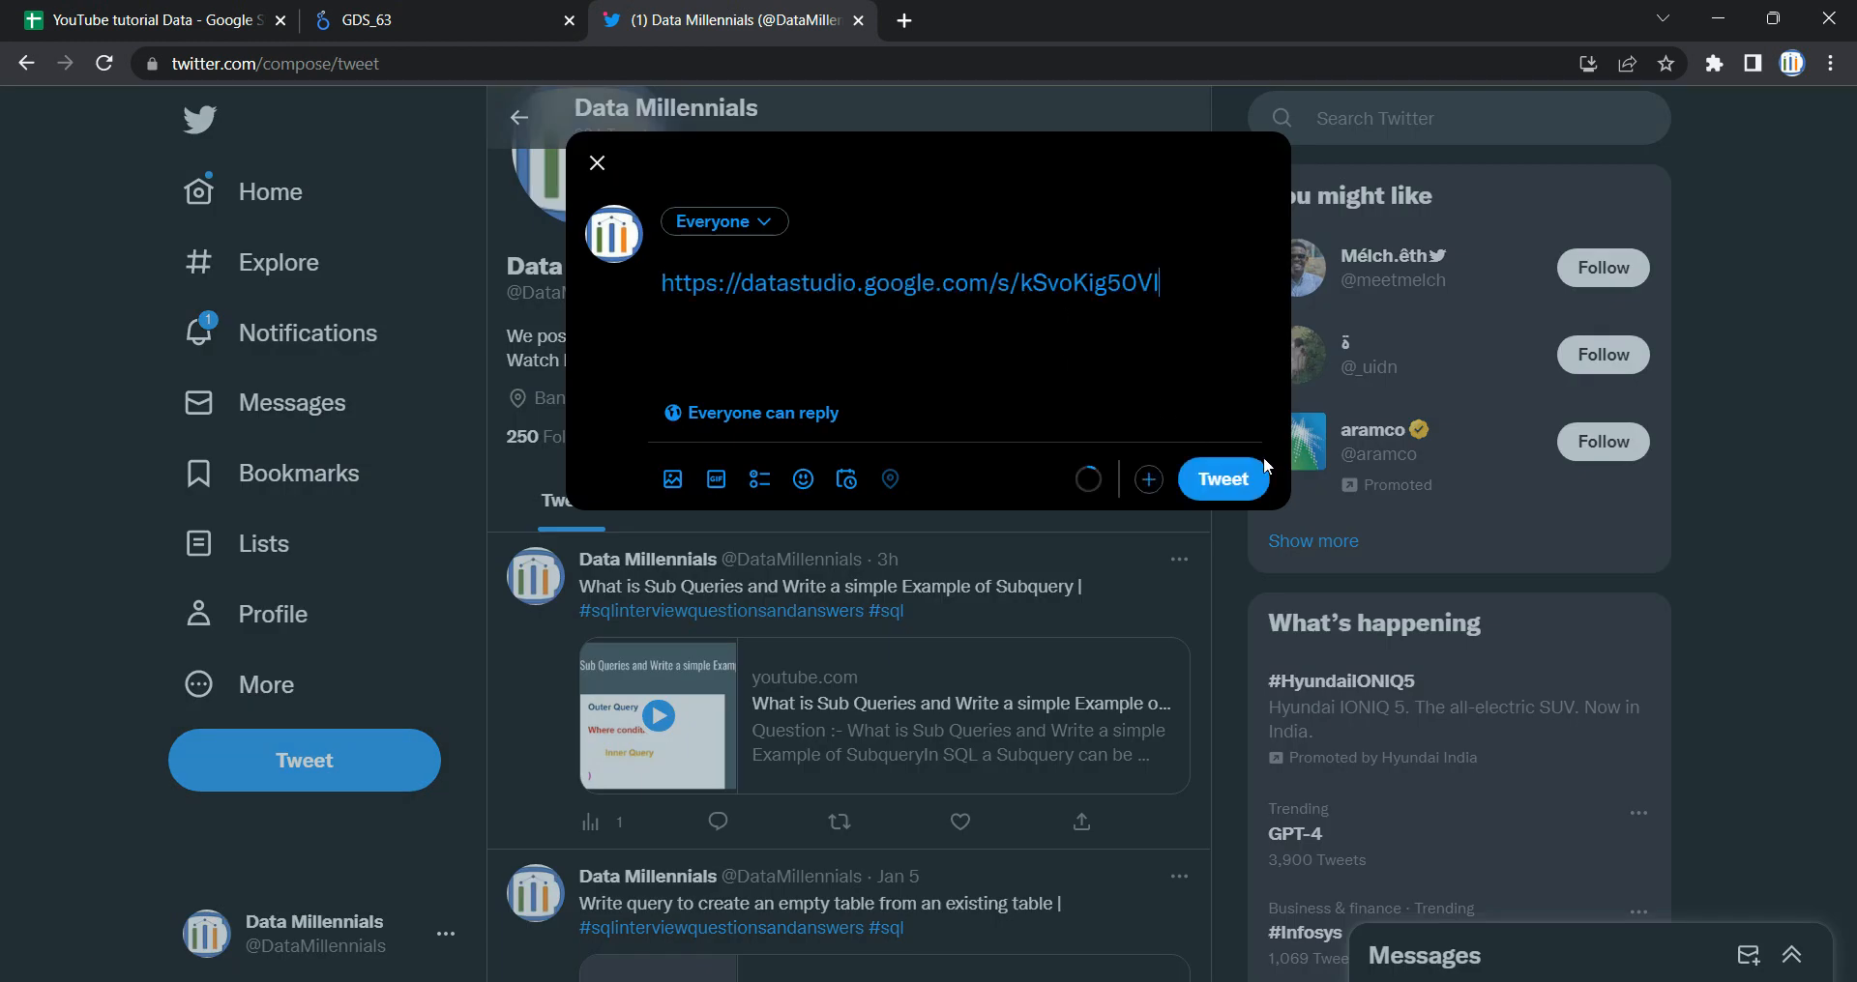
pyautogui.click(723, 221)
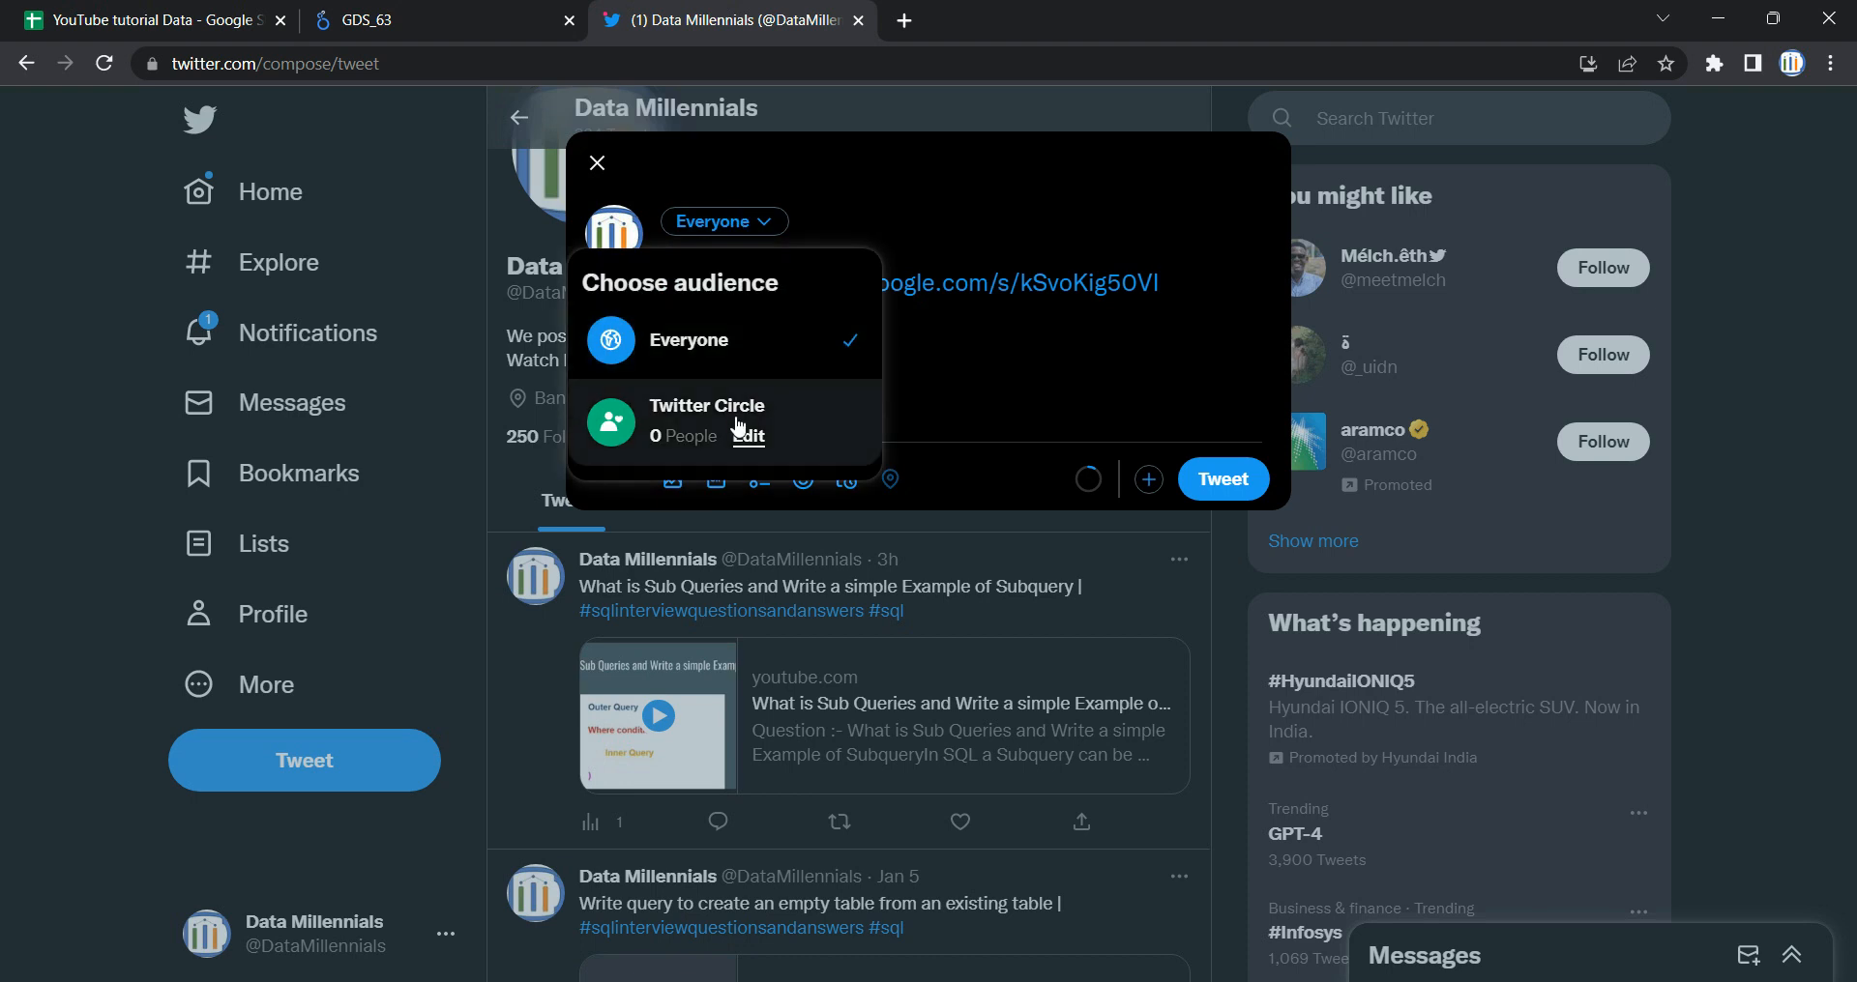
pyautogui.click(708, 406)
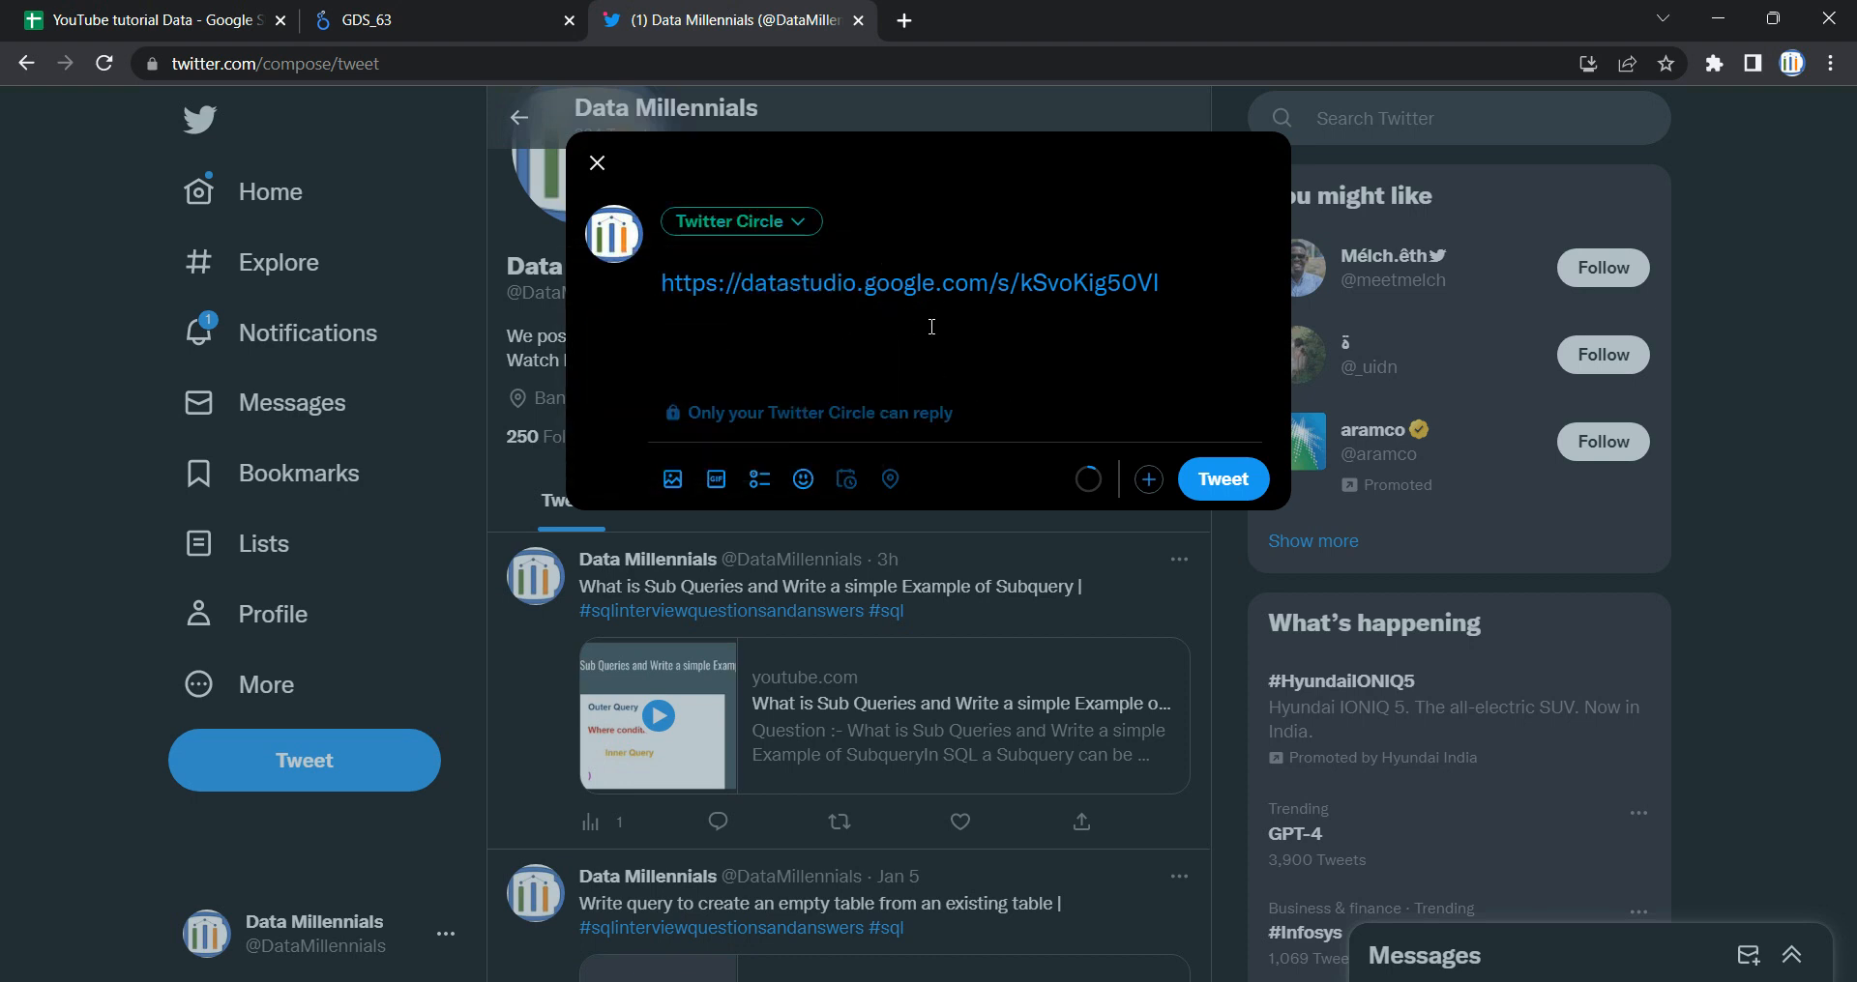
pyautogui.moveTo(1095, 377)
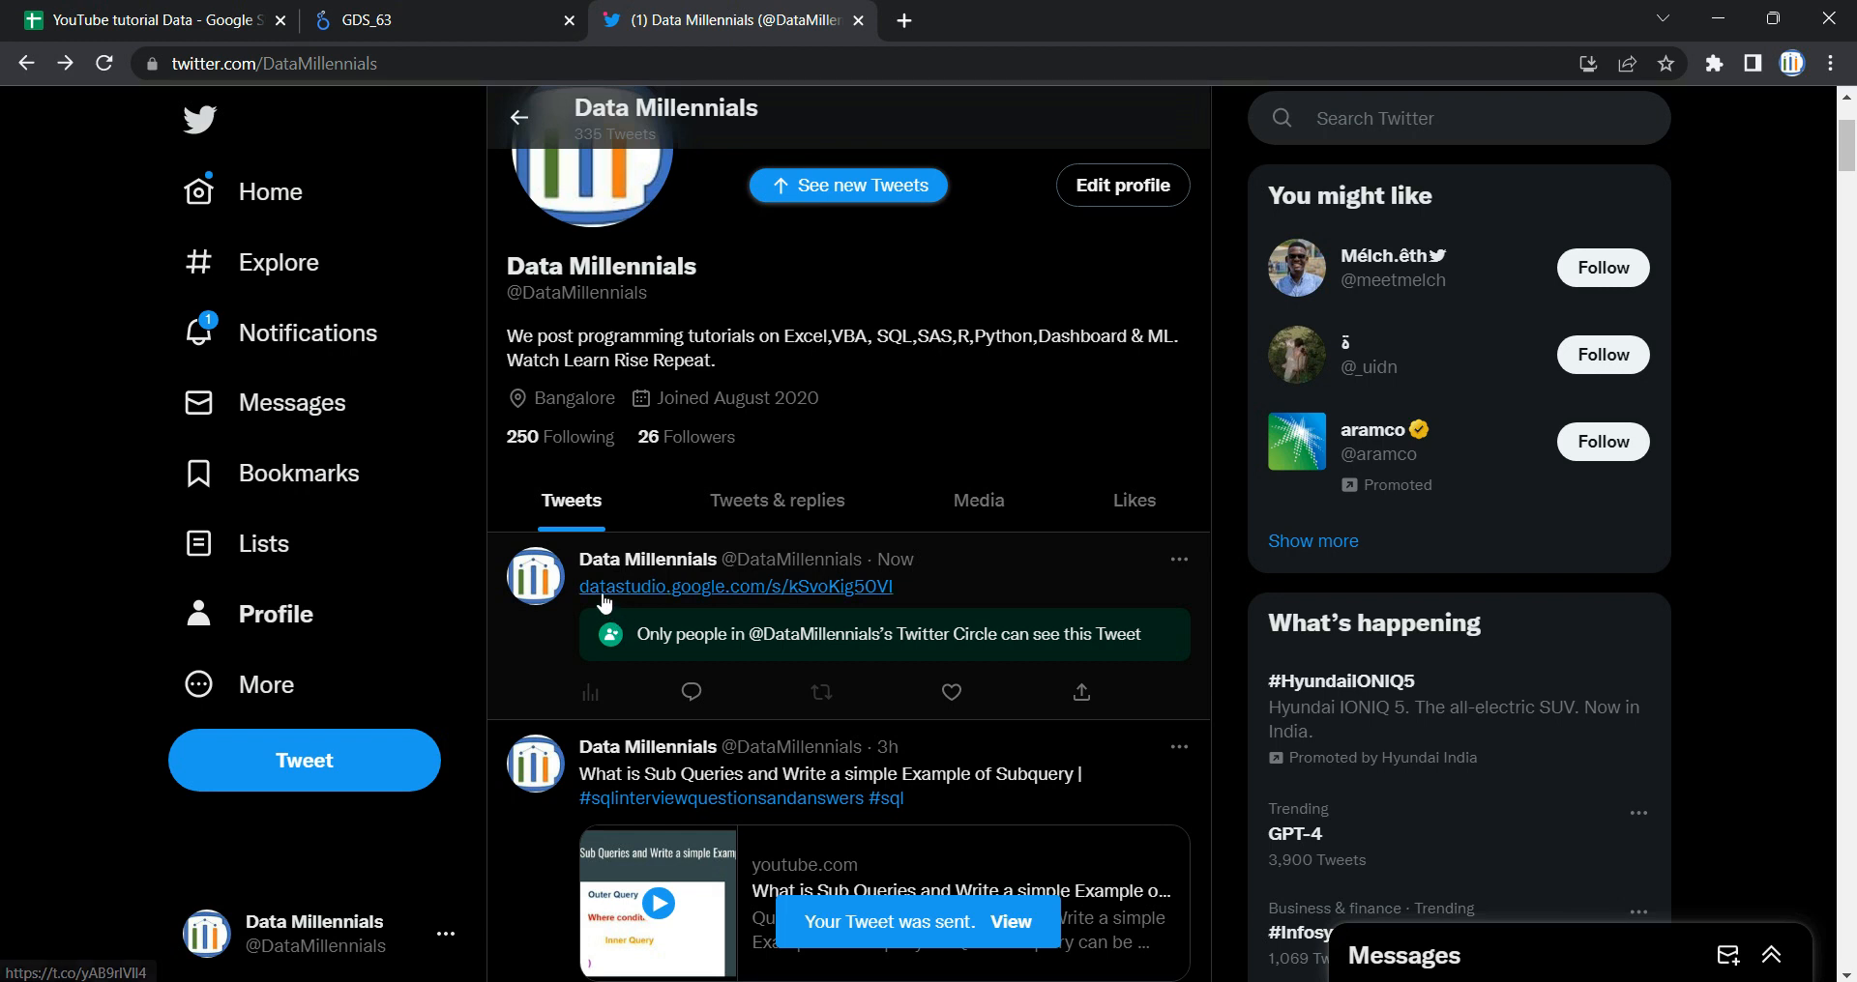
pyautogui.moveTo(907, 606)
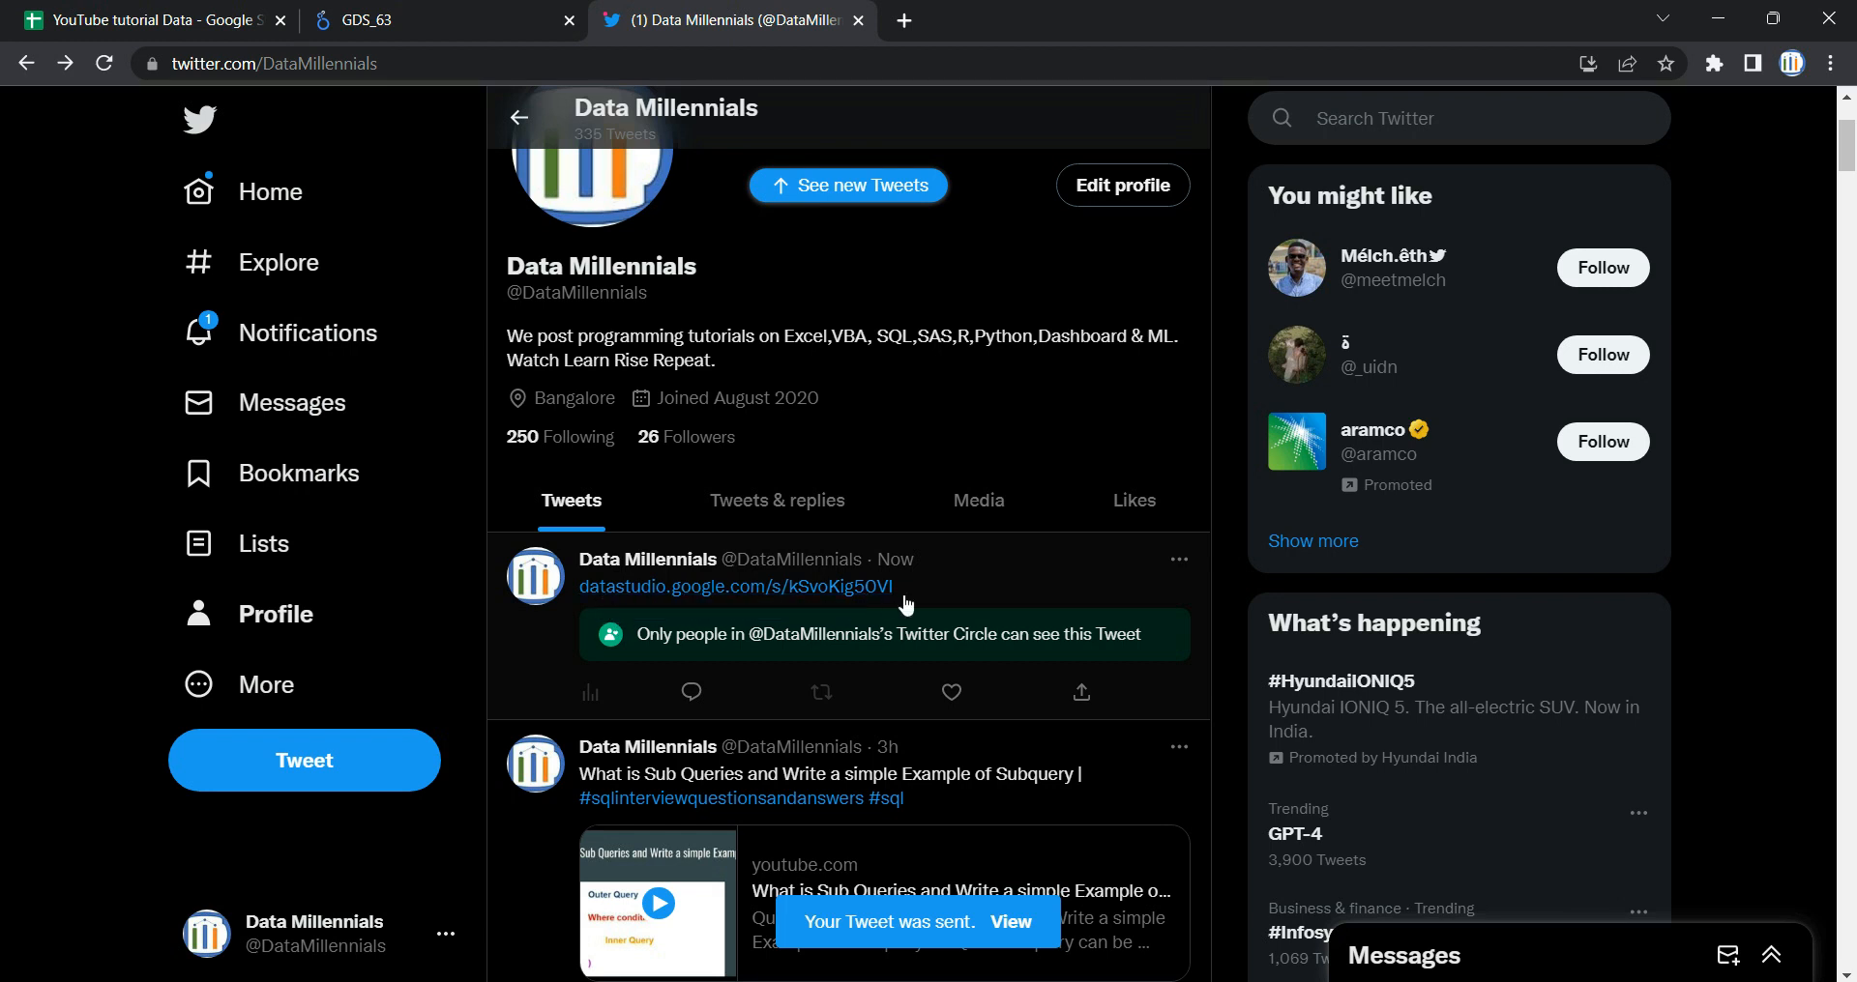
# Open the tweeted link in a new tab and scroll through the GDS_63 report's graphs.
pyautogui.click(735, 586)
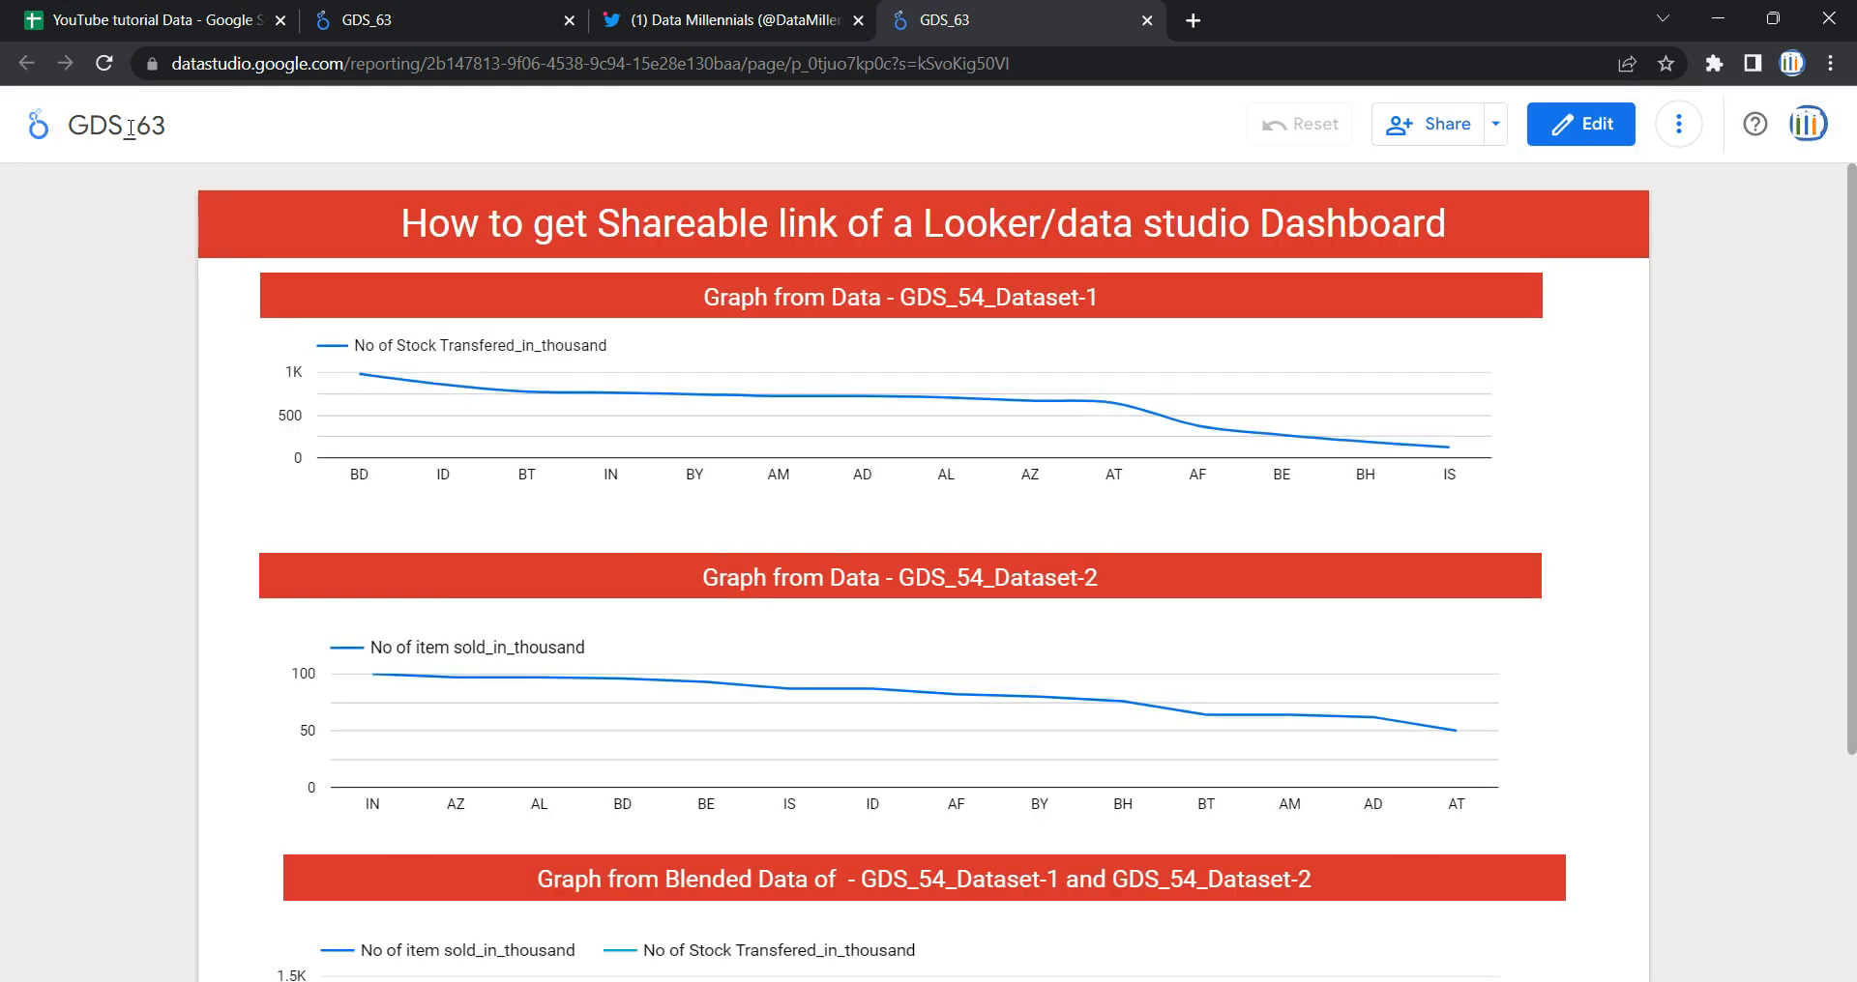
pyautogui.scroll(-3)
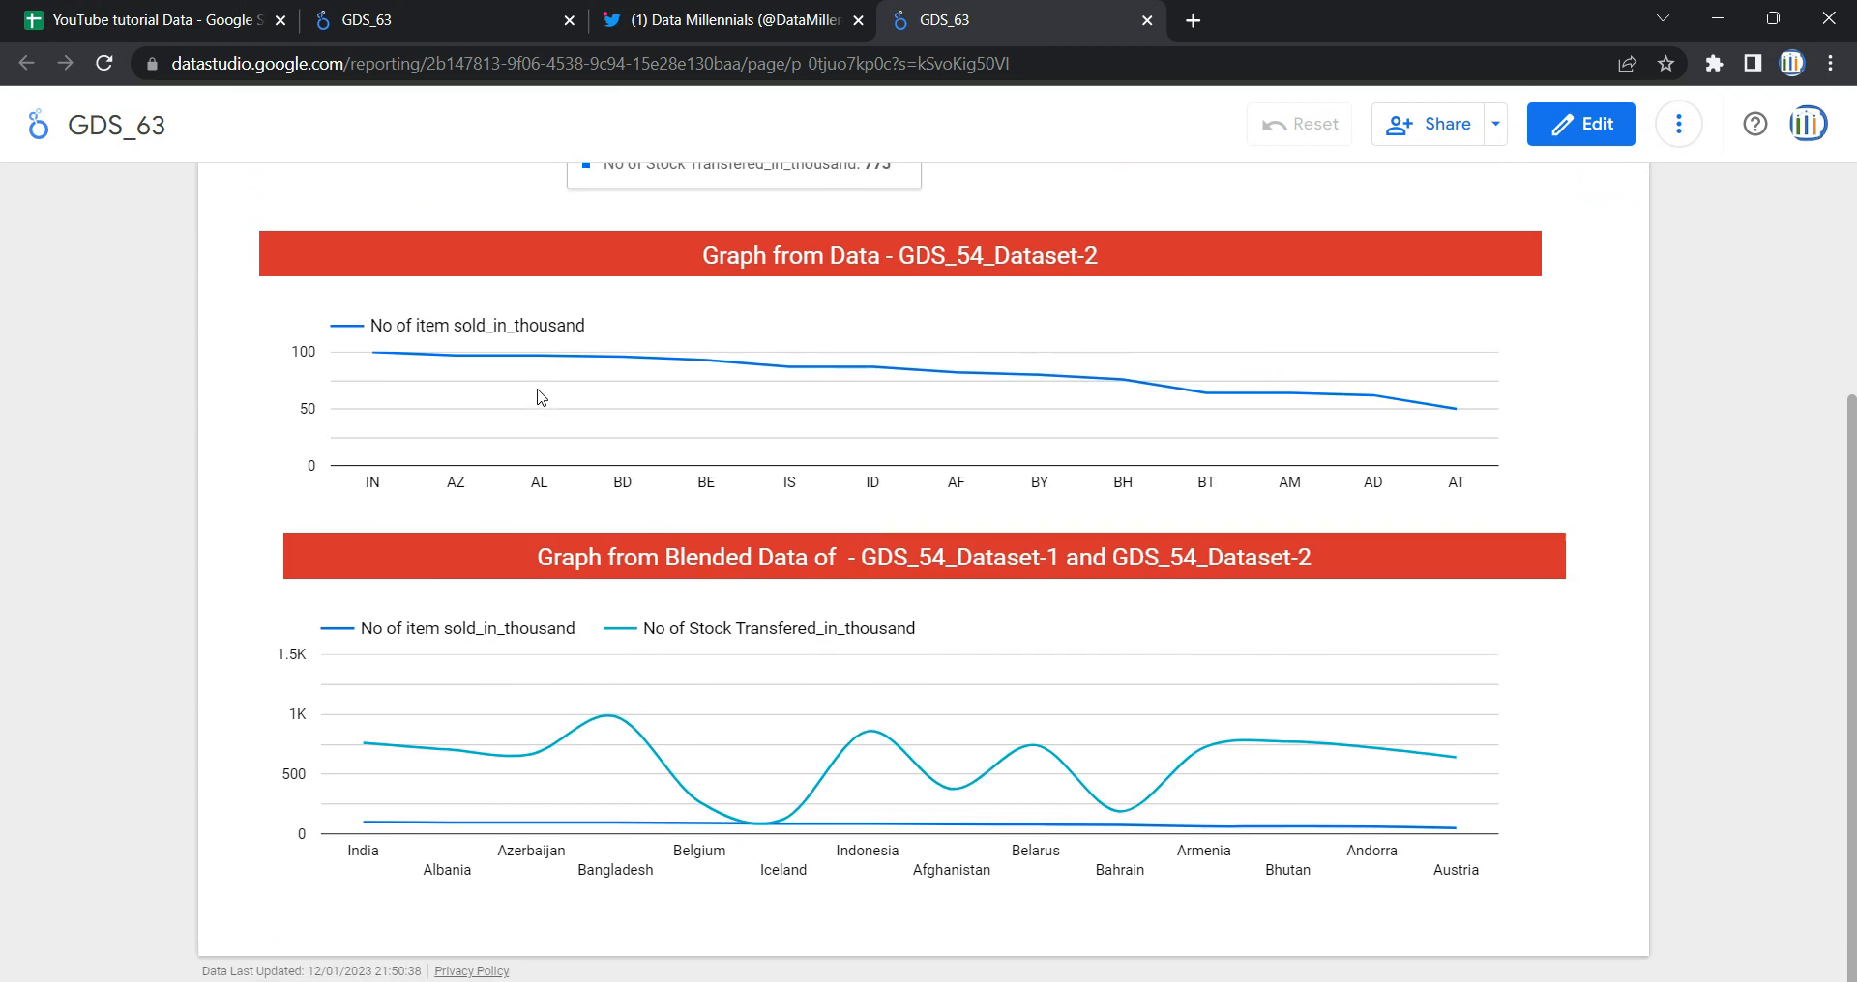